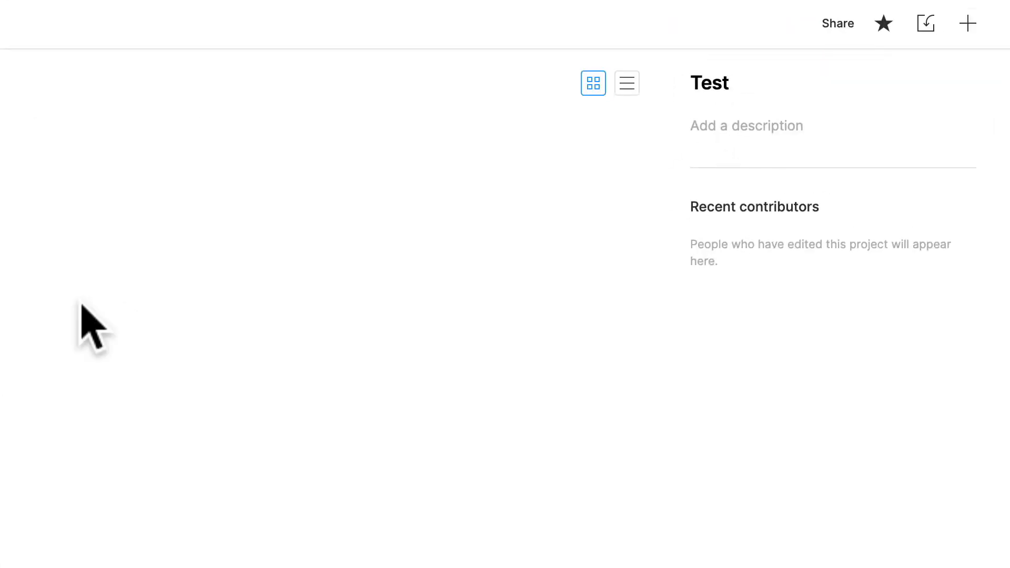
mouse_move(967, 23)
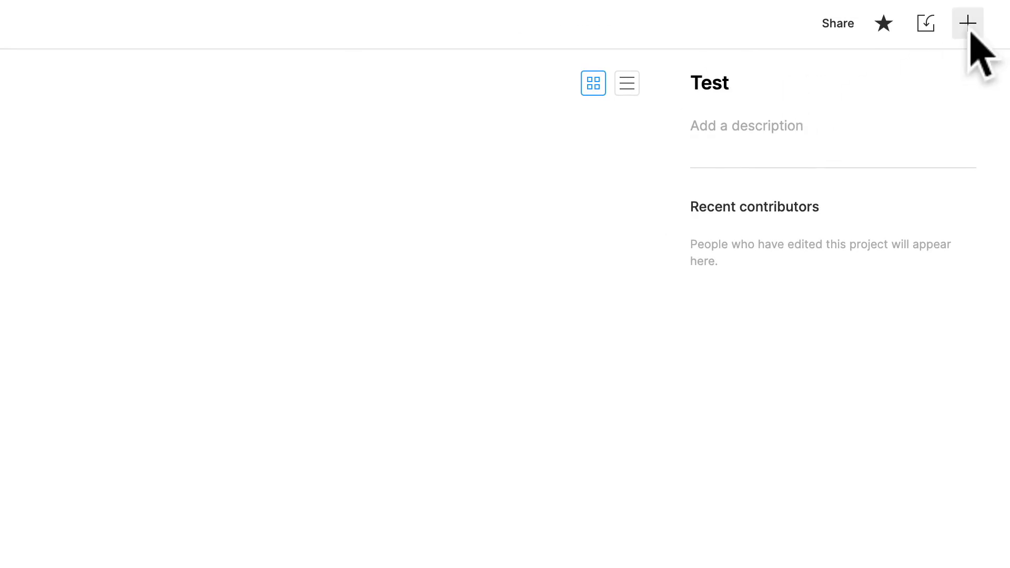
mouse_move(966, 23)
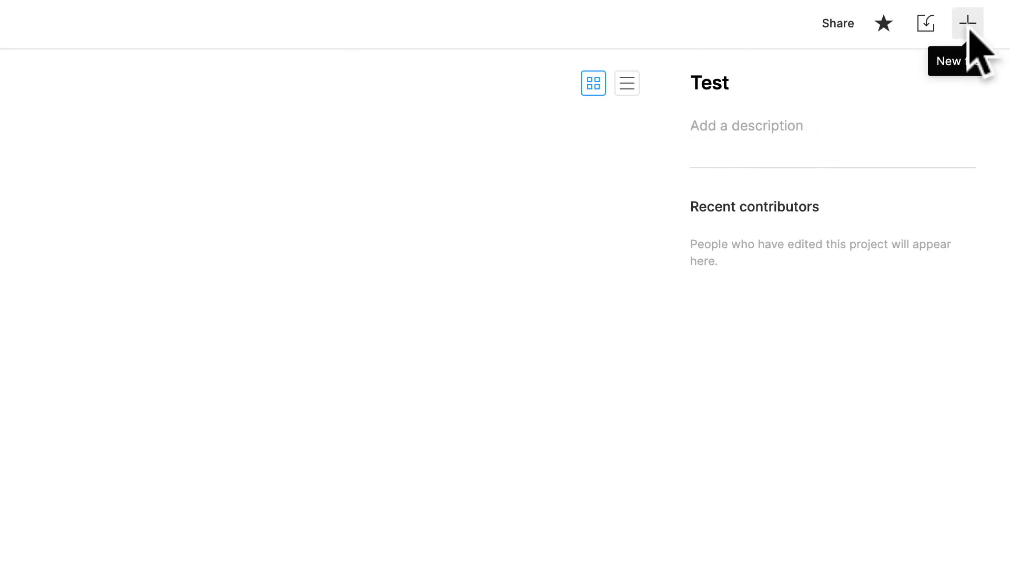
Open the new-file template picker from the Test project's + button.
left_click(967, 22)
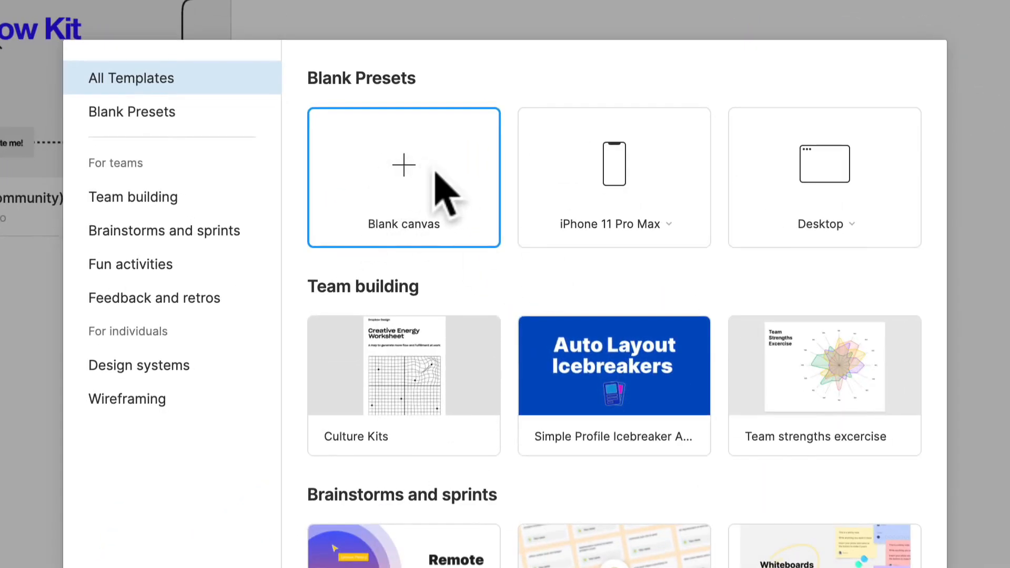
mouse_move(200, 264)
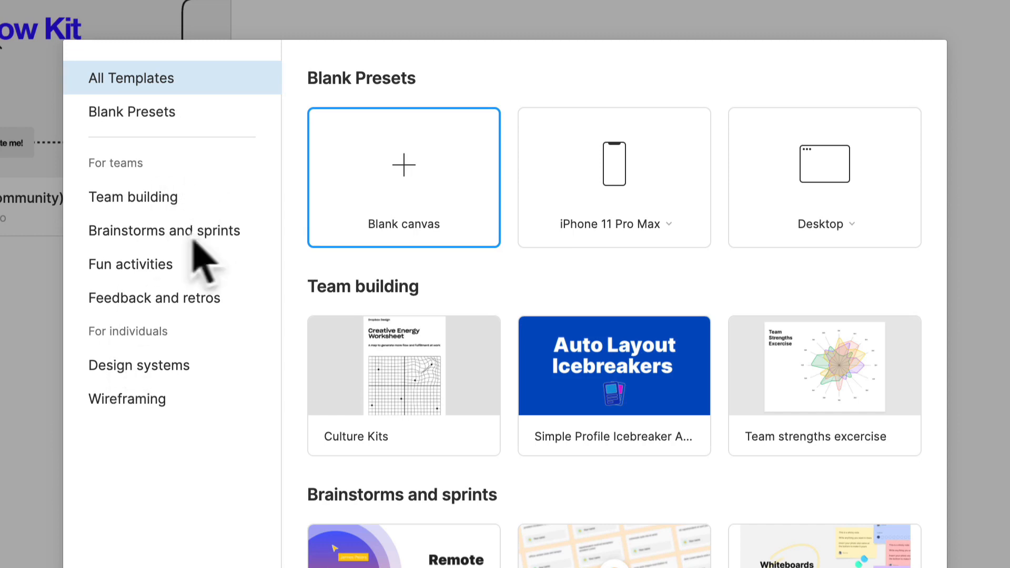
mouse_move(493, 252)
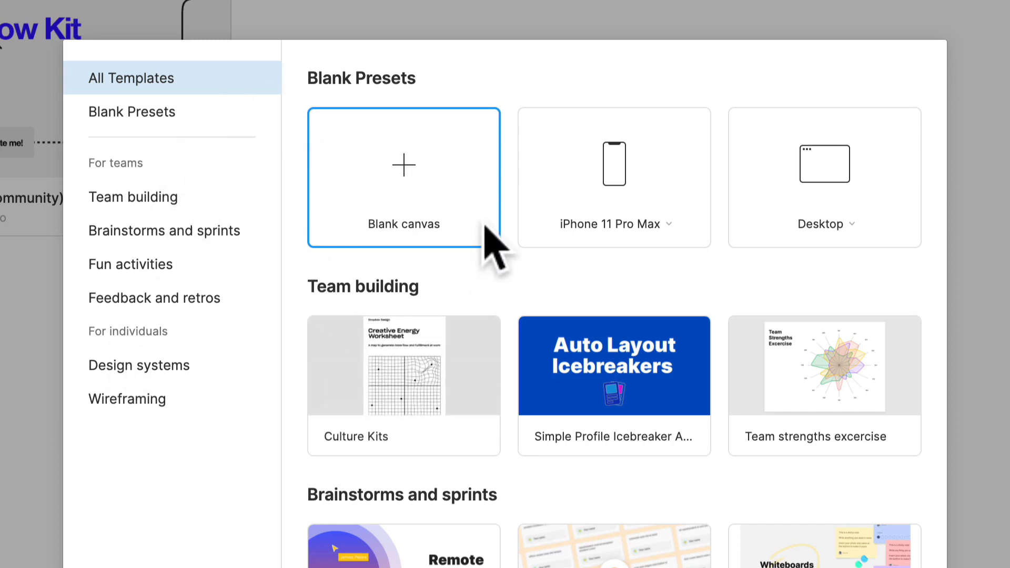
Create an untitled file from the Blank canvas preset.
left_click(404, 178)
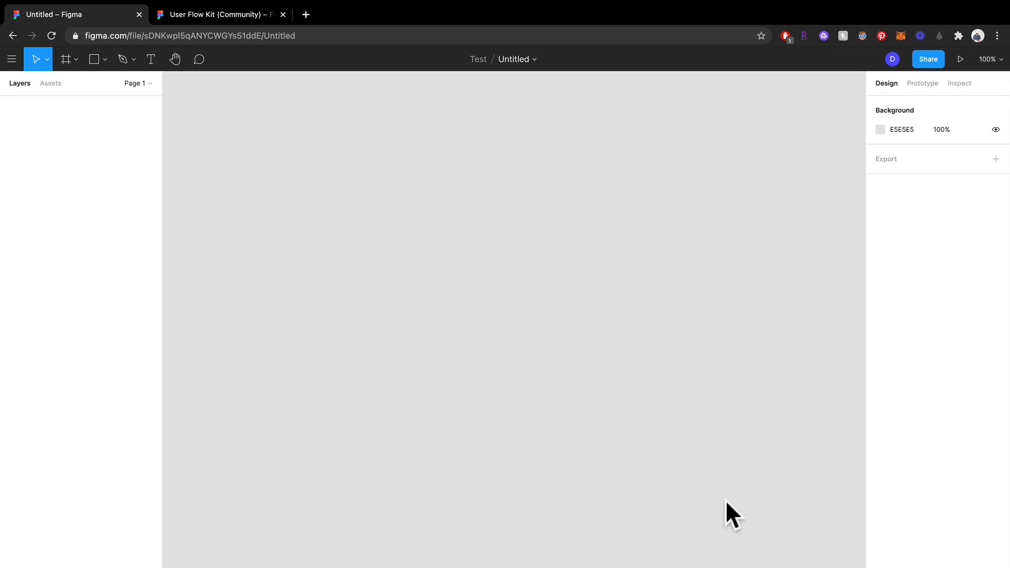
mouse_move(553, 287)
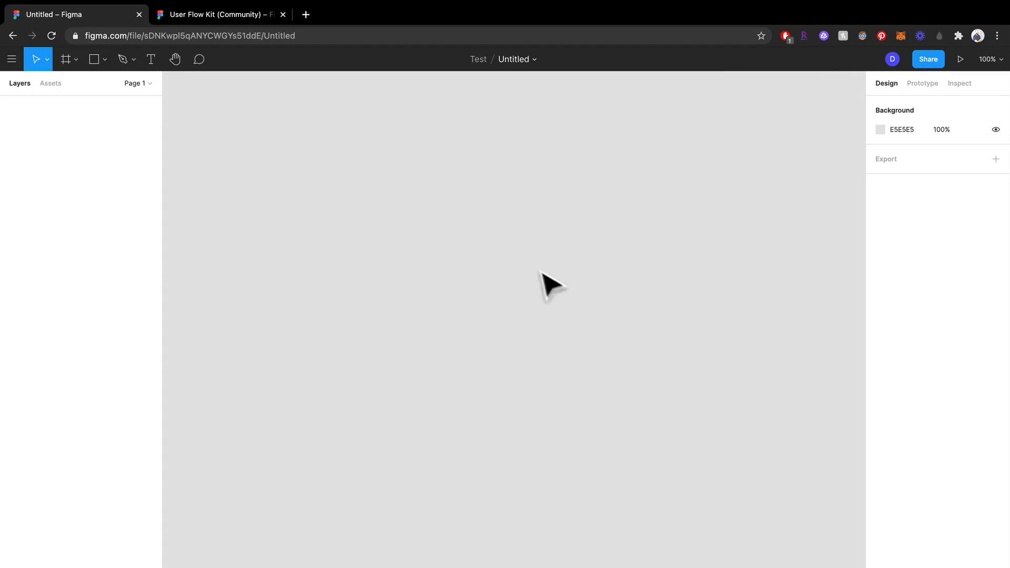
mouse_move(550, 285)
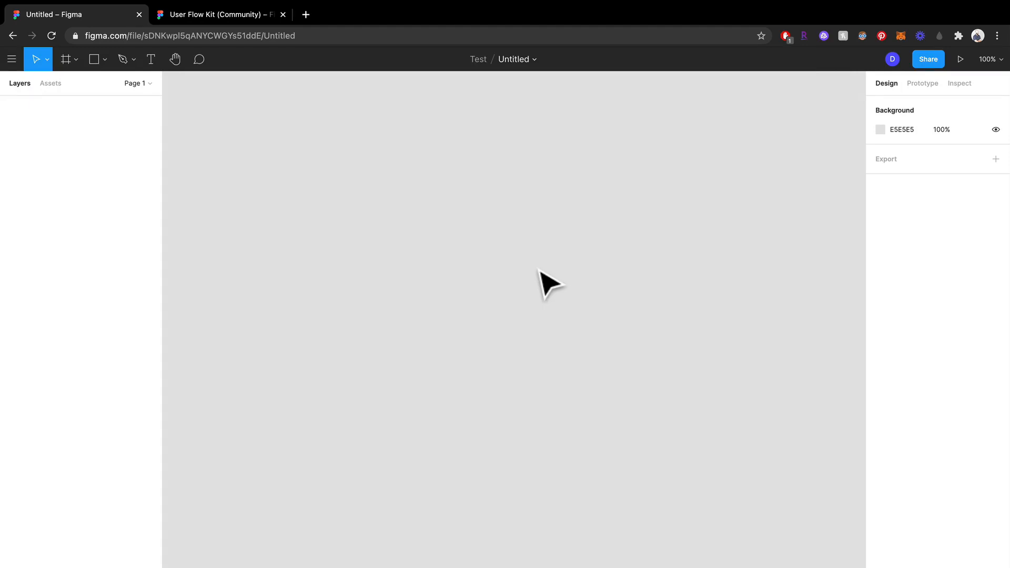
mouse_move(556, 139)
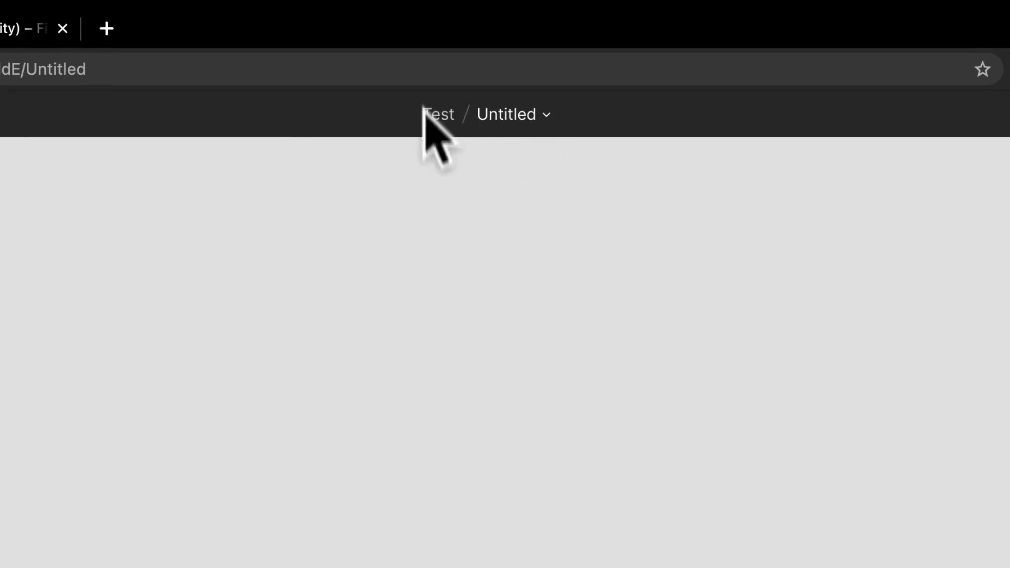
Rename the Untitled file to 'My Test File' via the file name menu.
left_click(547, 115)
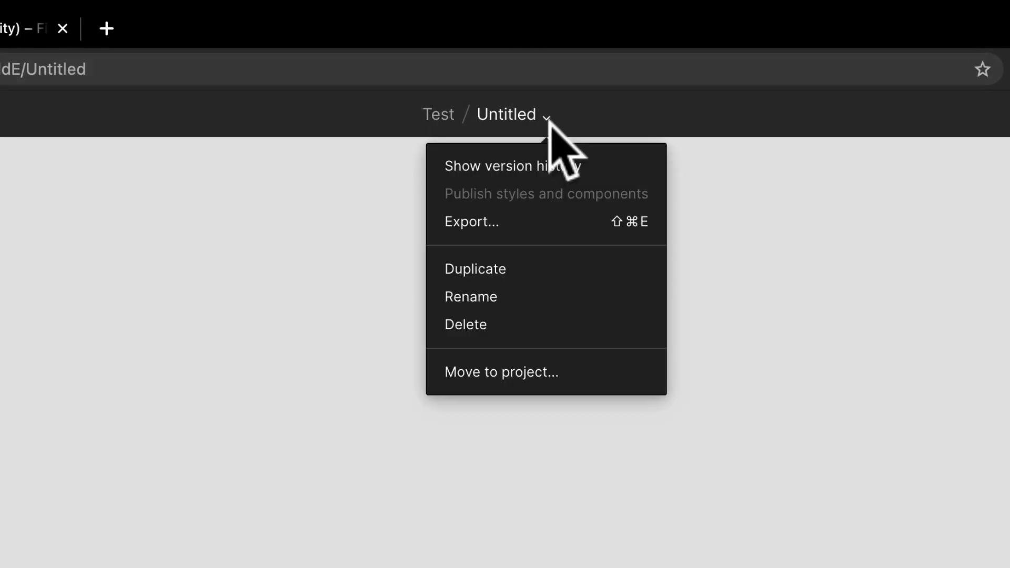
mouse_move(544, 241)
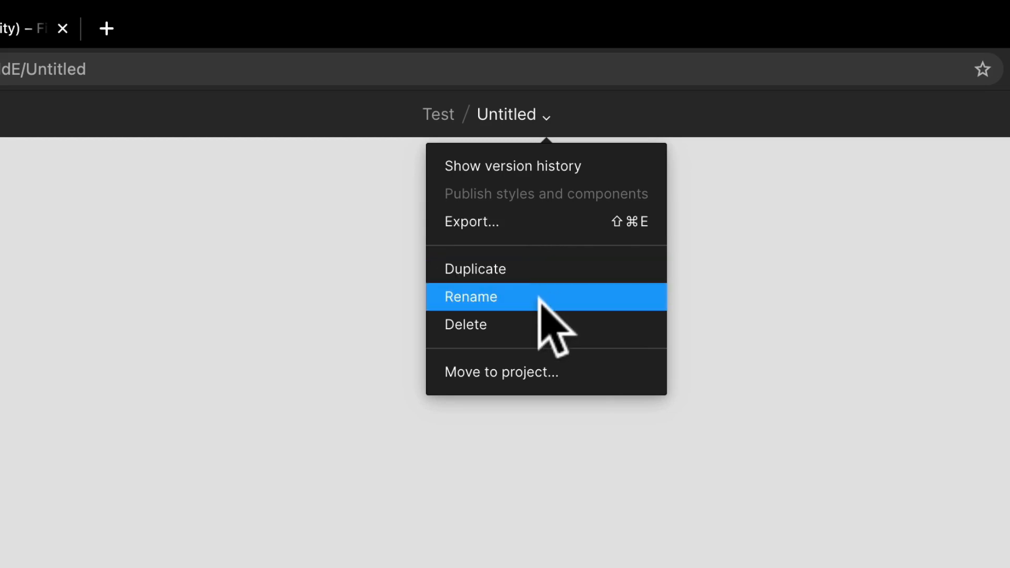
left_click(471, 297)
type("My Test Fi")
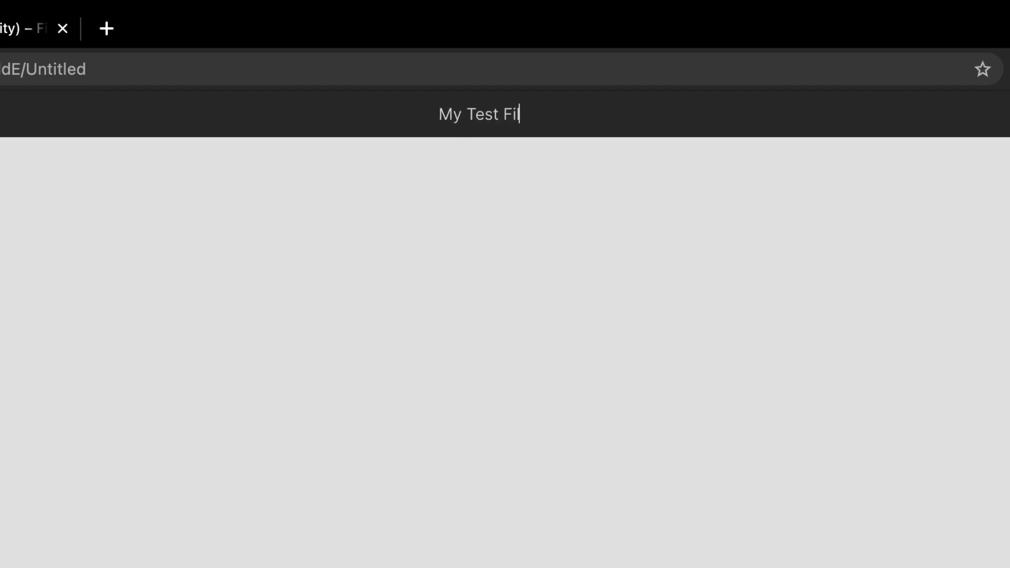
left_click(562, 115)
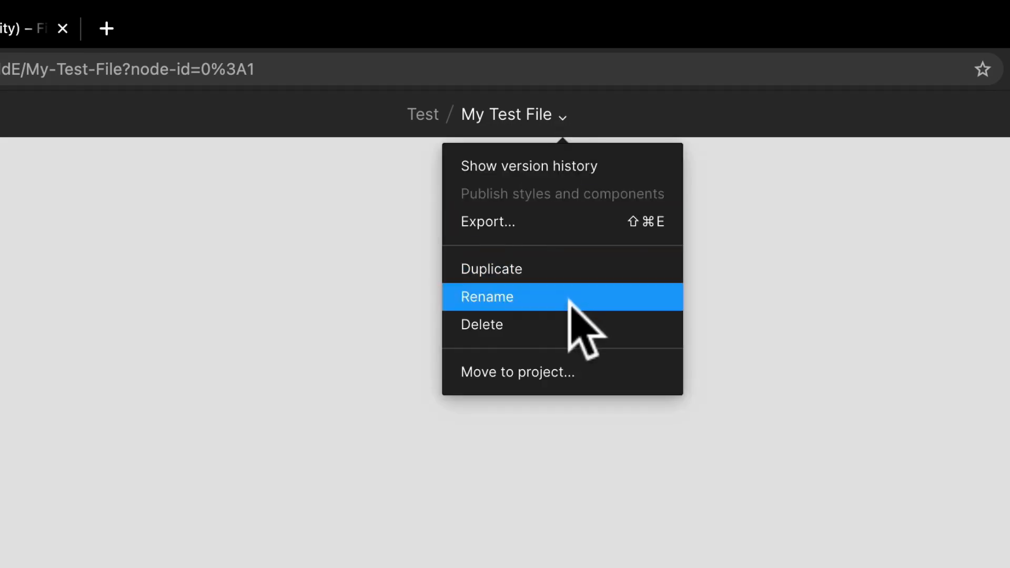
mouse_move(164, 190)
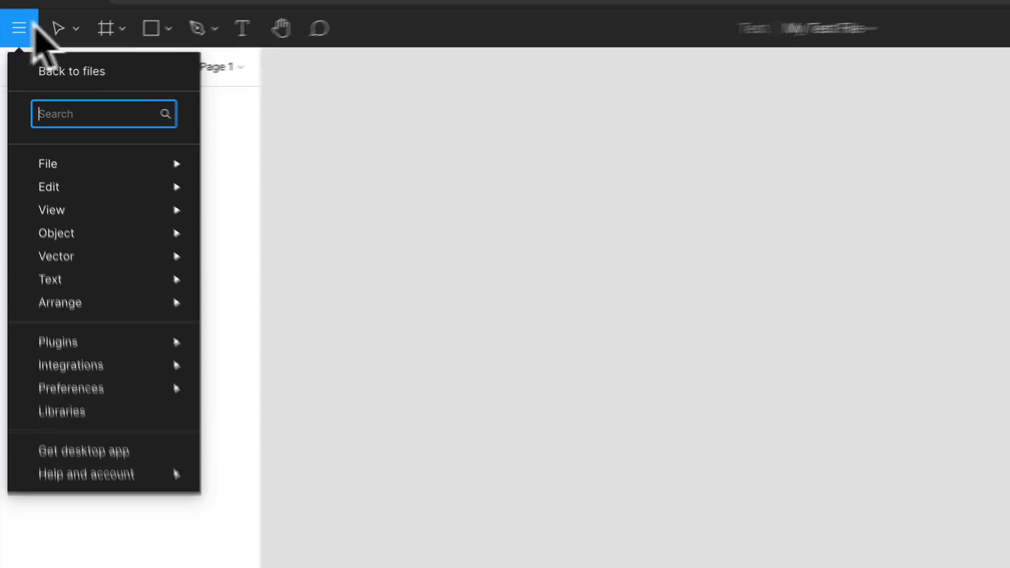
mouse_move(78, 68)
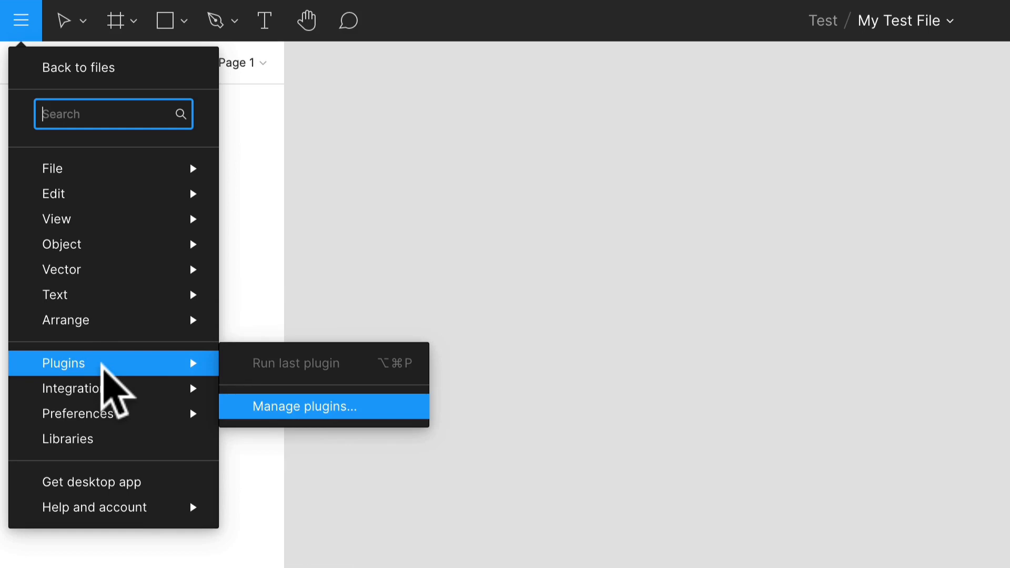
mouse_move(97, 270)
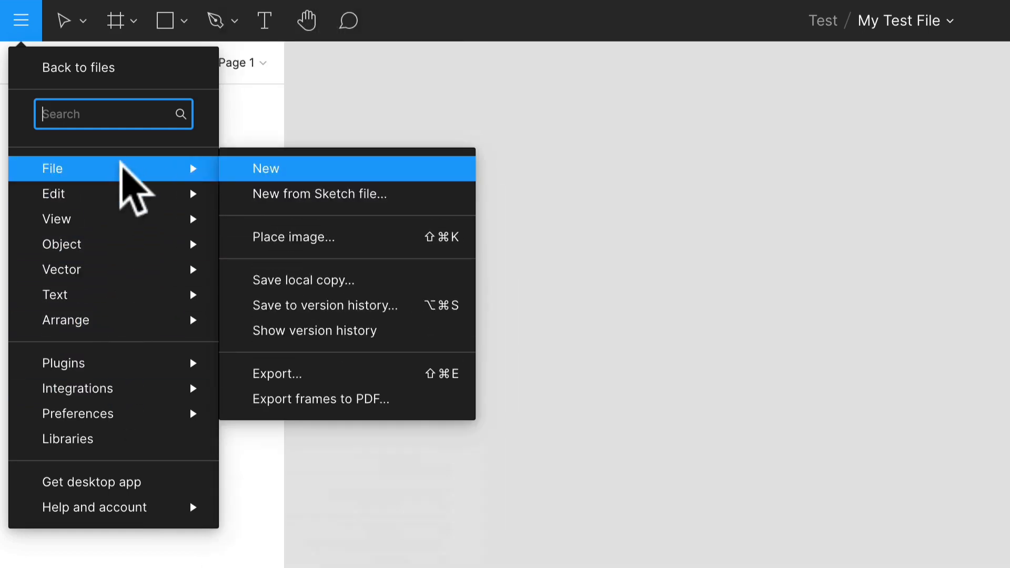
mouse_move(180, 193)
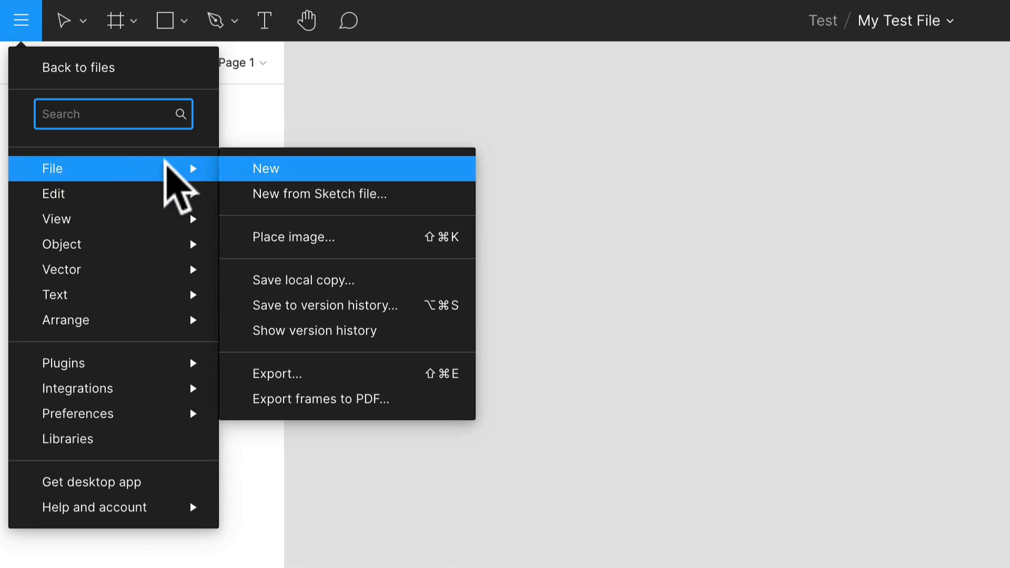
mouse_move(351, 384)
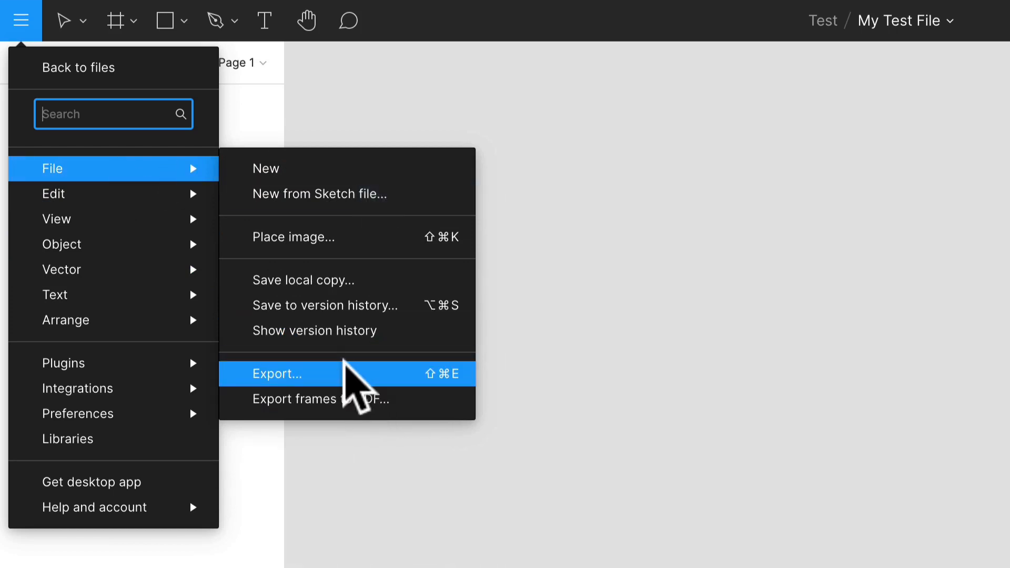
mouse_move(268, 294)
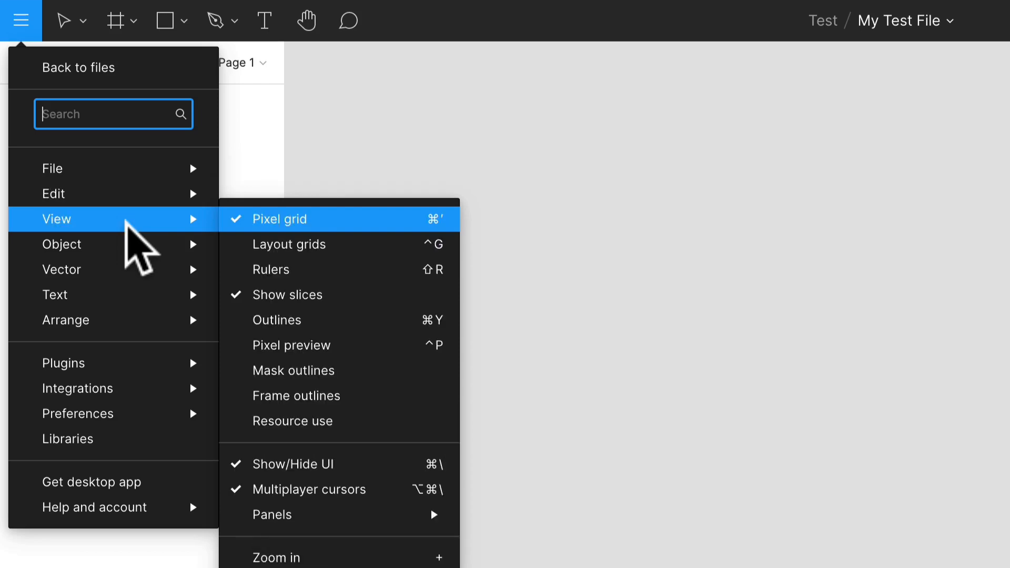
mouse_move(61, 269)
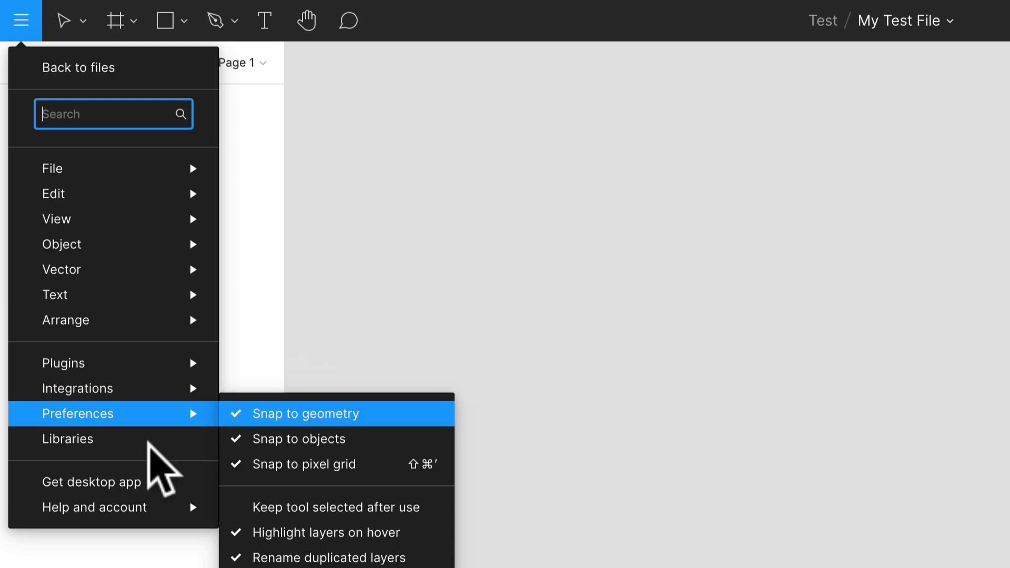
mouse_move(90, 482)
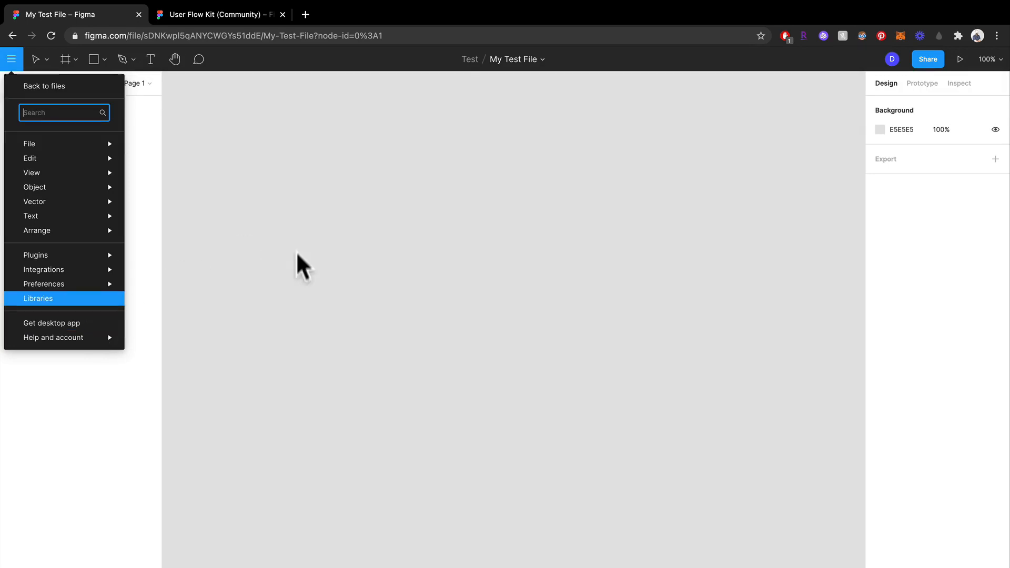
Activate the Frame tool so phone, tablet and desktop presets appear.
left_click(377, 234)
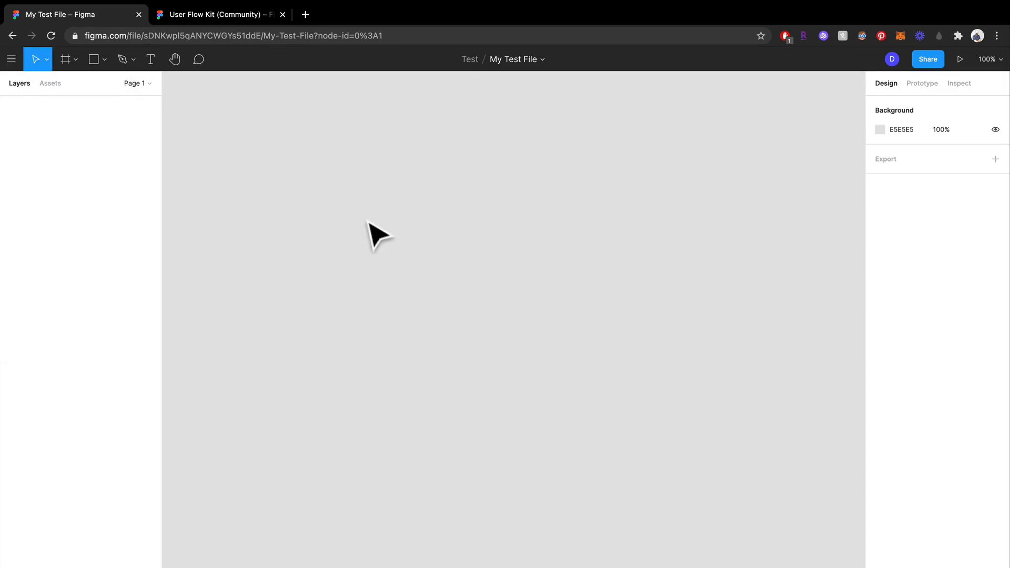
left_click(68, 59)
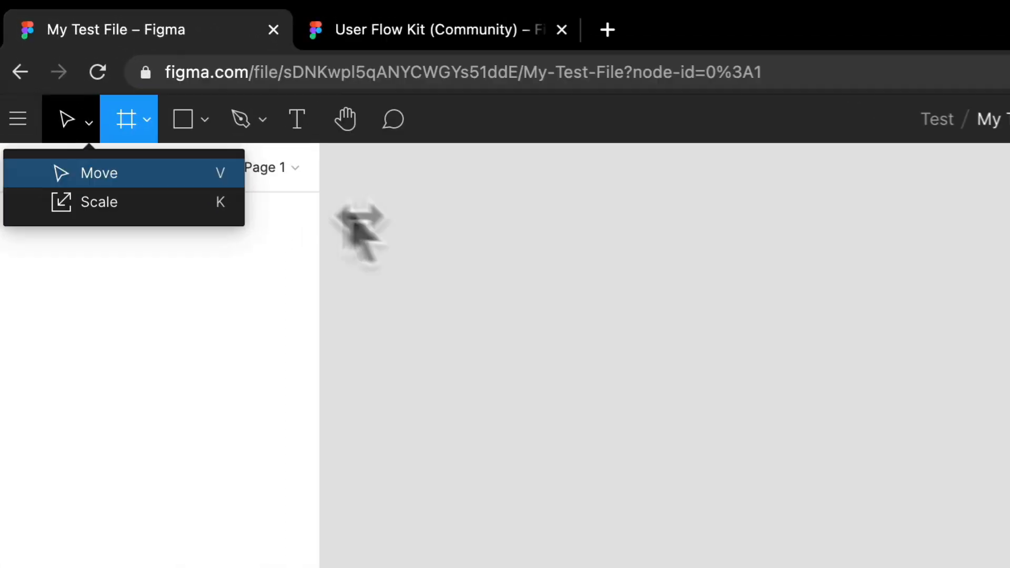
mouse_move(174, 138)
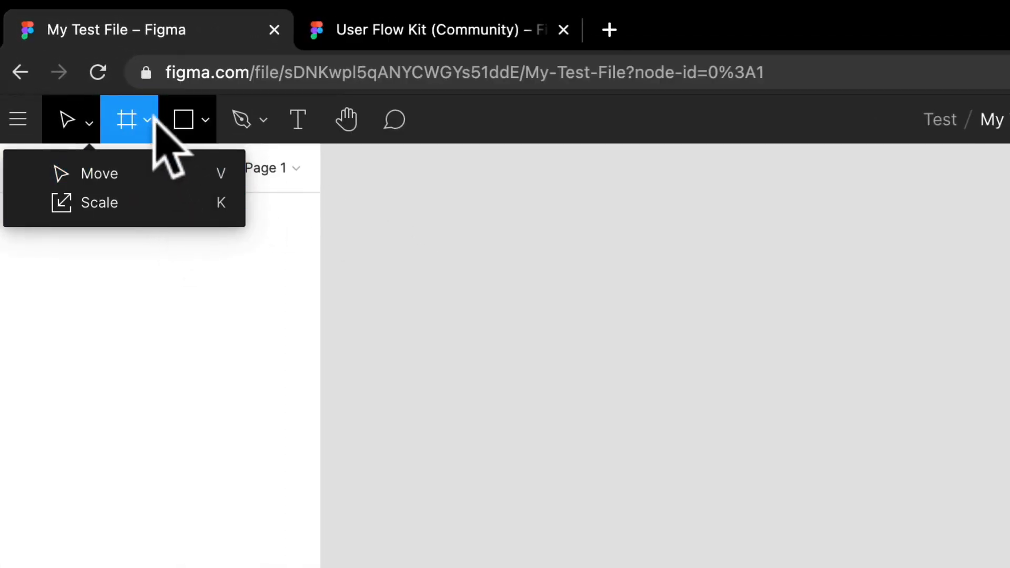
left_click(148, 120)
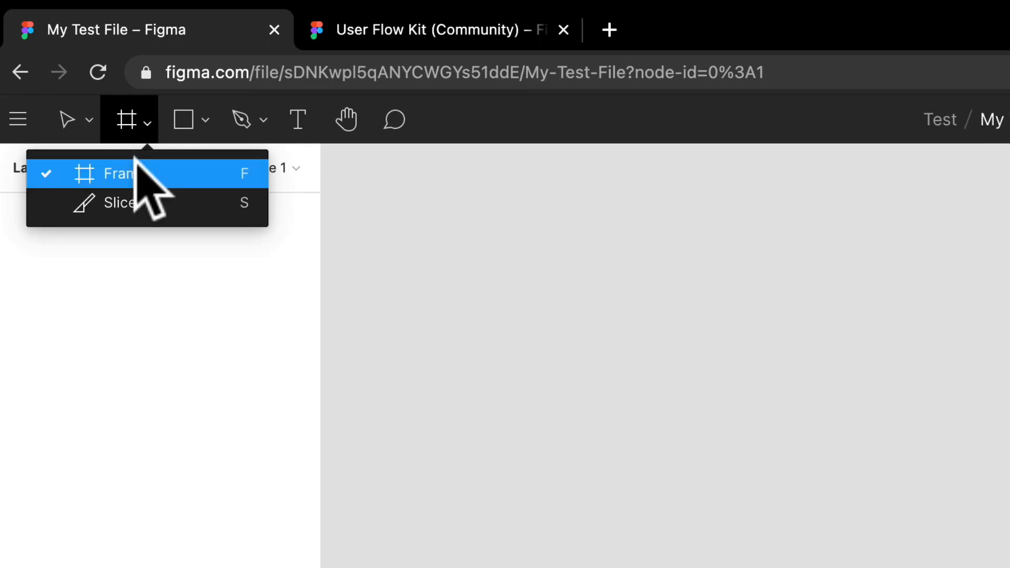
mouse_move(219, 206)
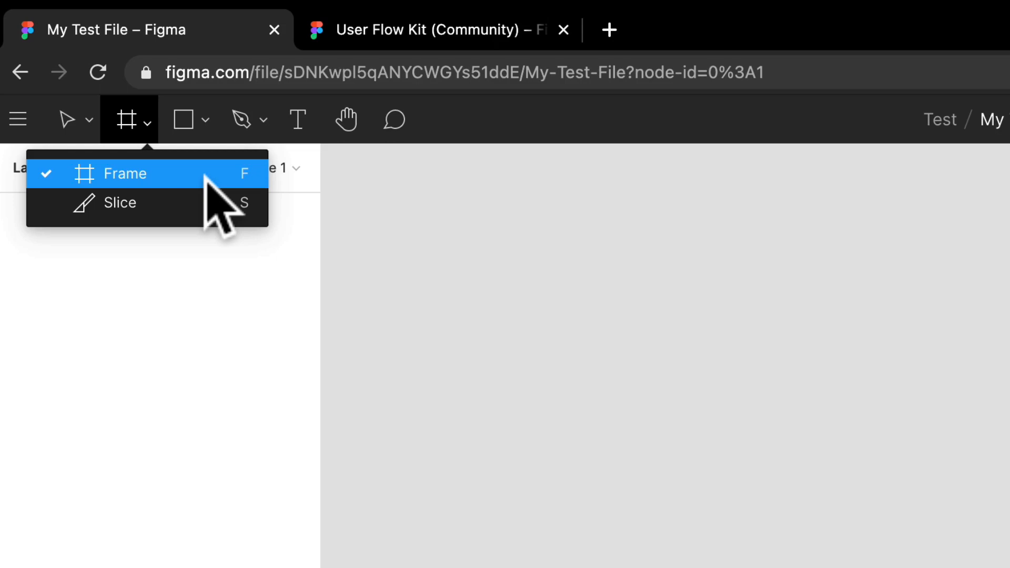
left_click(112, 172)
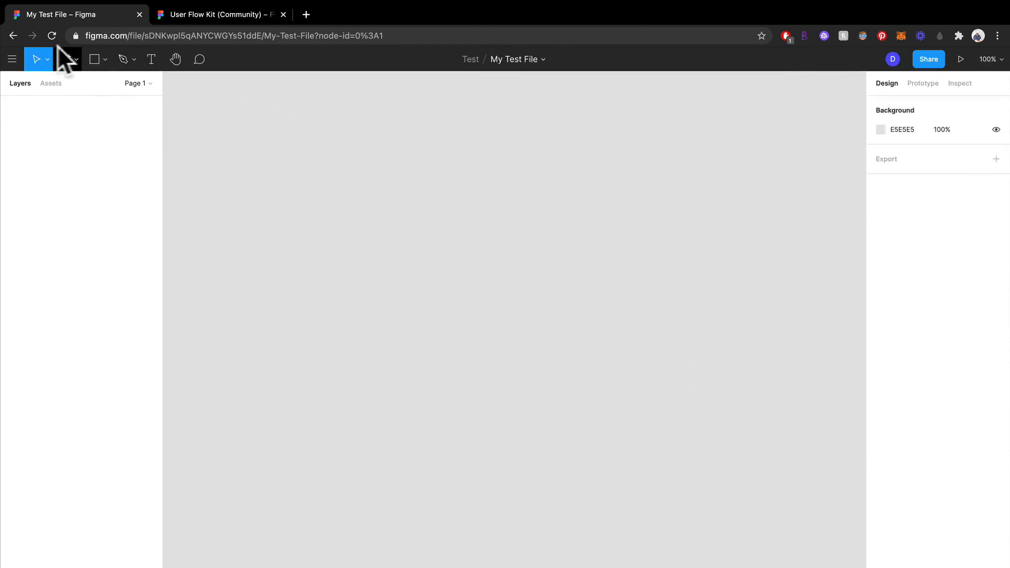
left_click(75, 58)
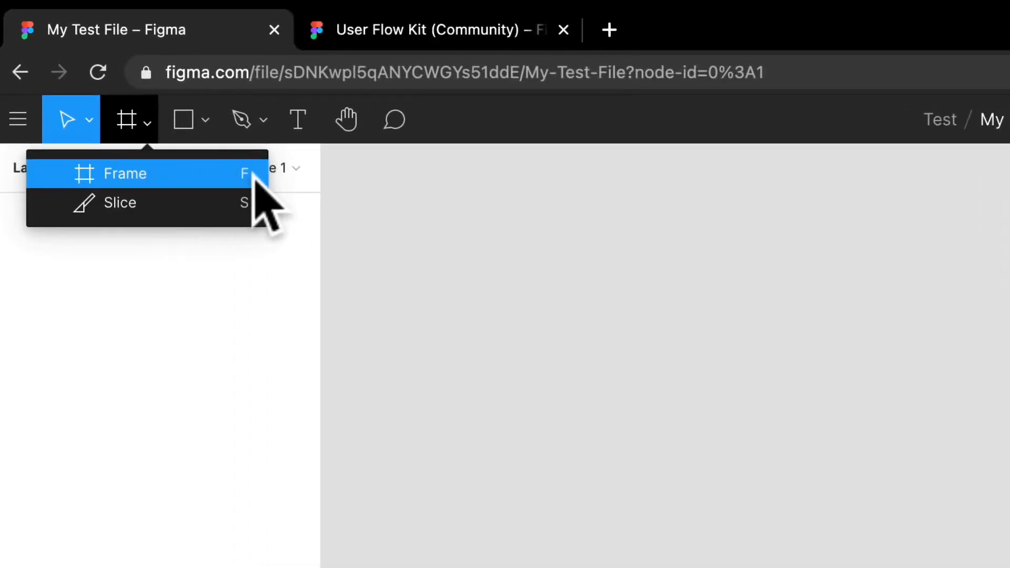
left_click(125, 174)
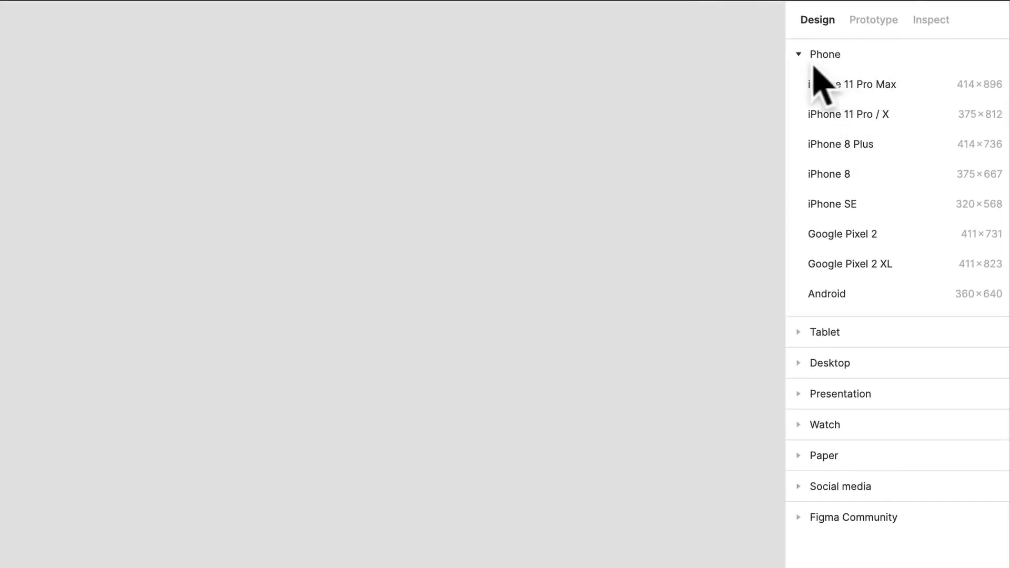
Collapse the Phone presets and add a 1440 × 900 MacBook Pro frame.
left_click(825, 54)
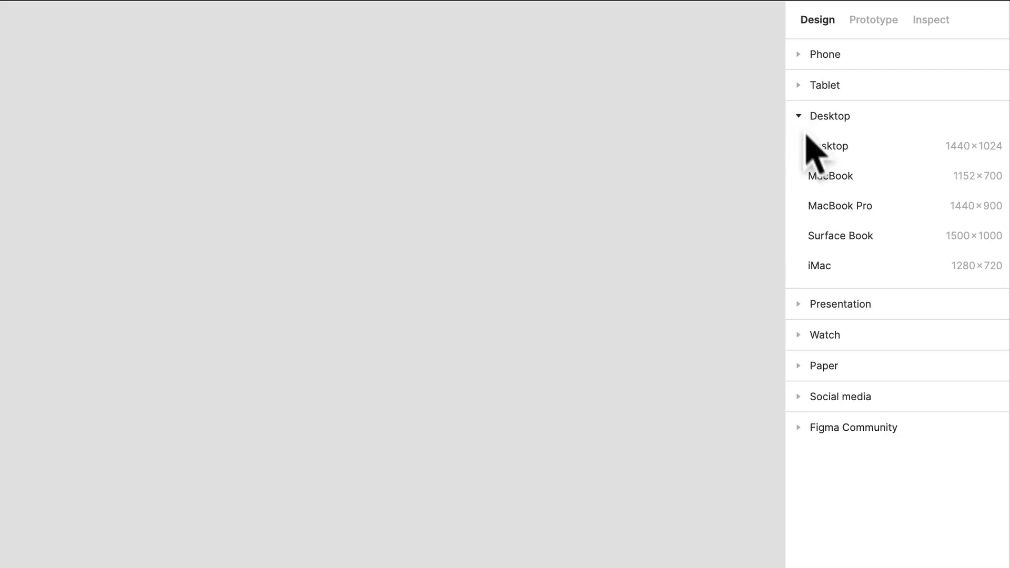
mouse_move(841, 244)
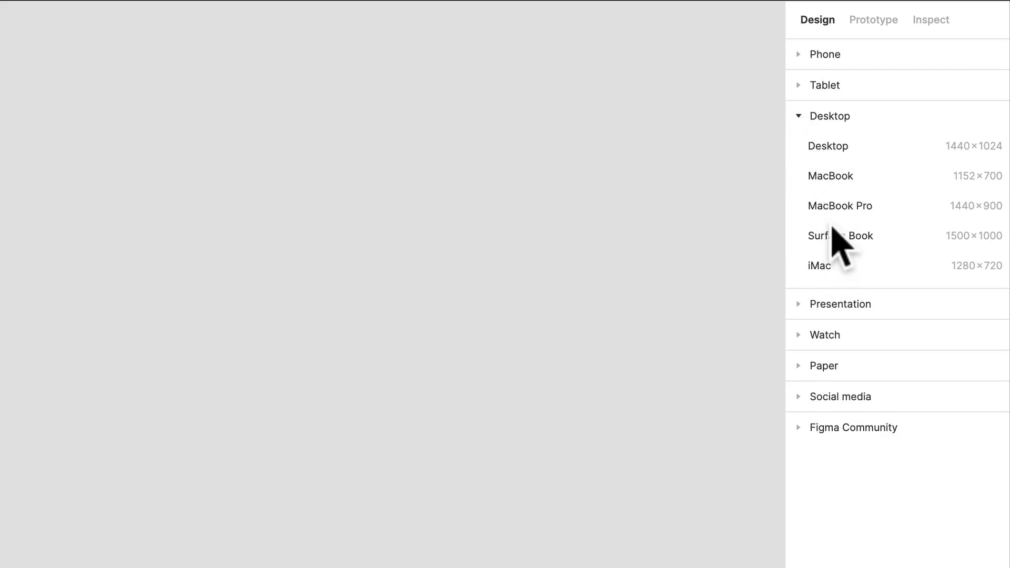
left_click(841, 205)
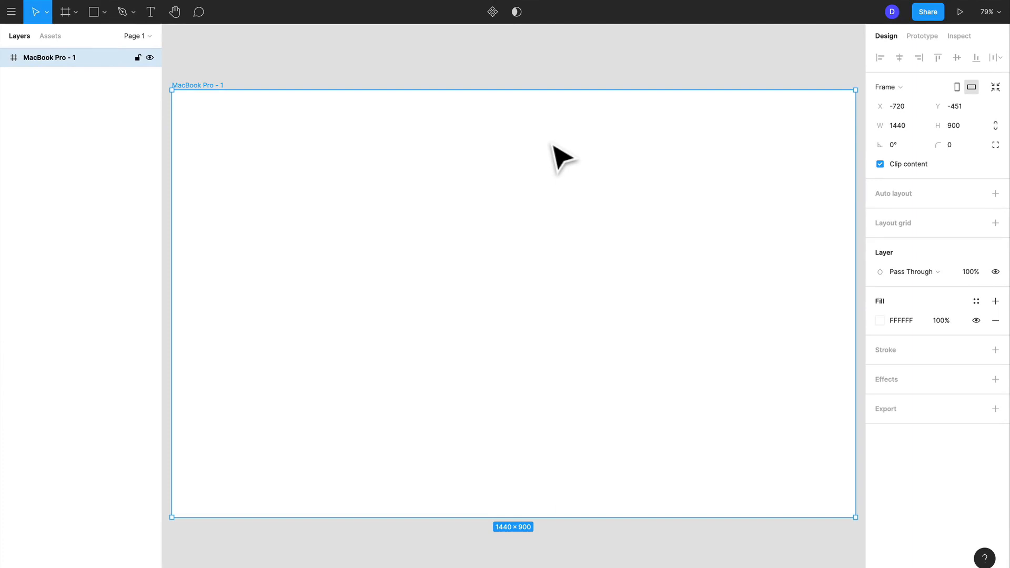
left_click(75, 12)
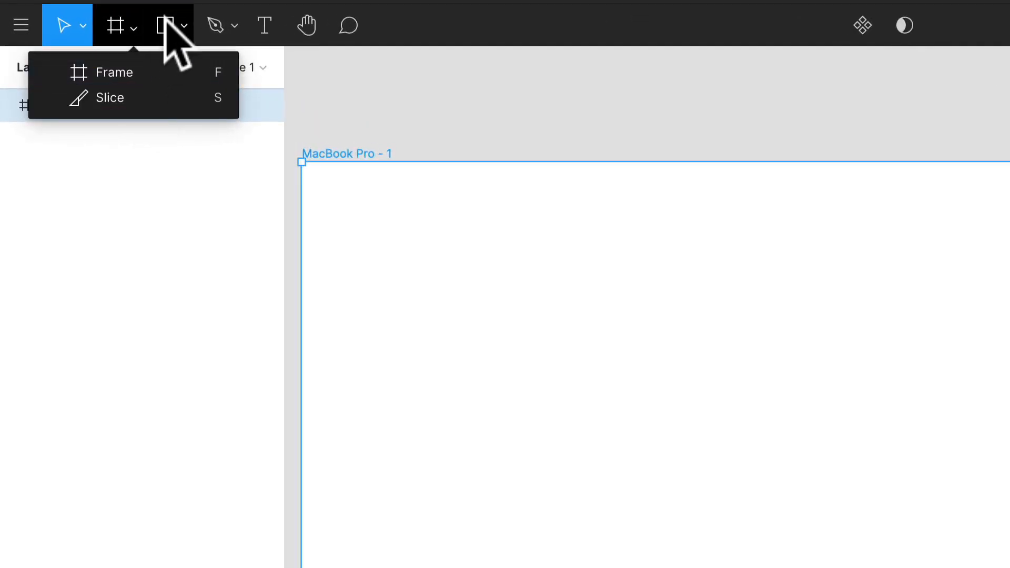
Draw two rectangles and a large circle inside the MacBook Pro frame.
left_click(167, 26)
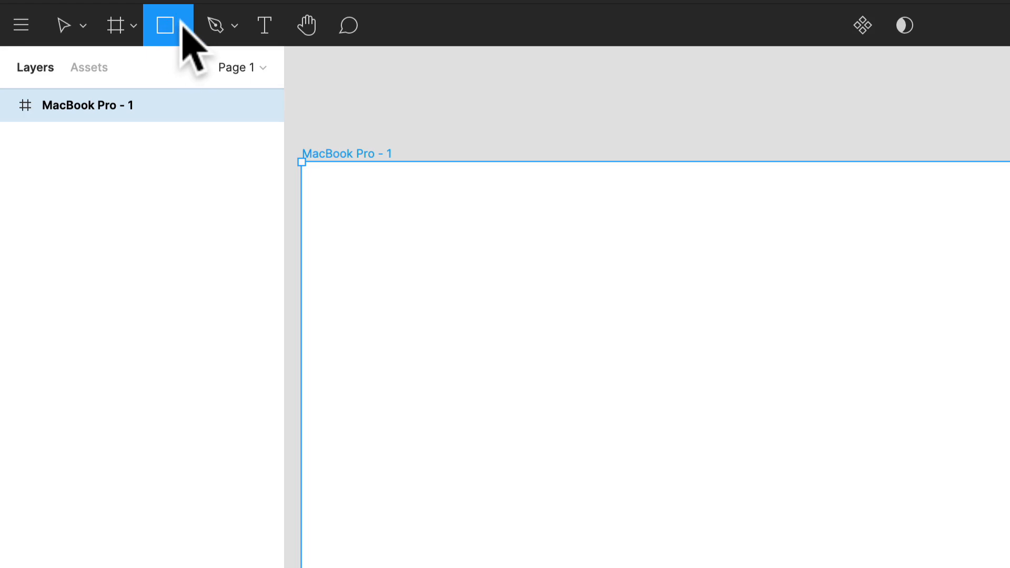
left_click(167, 25)
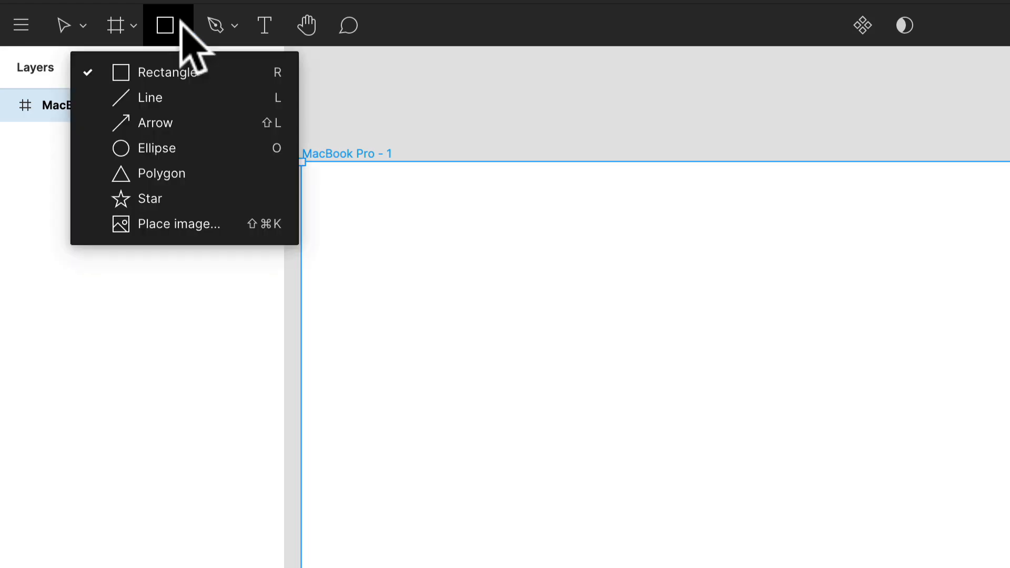
mouse_move(187, 72)
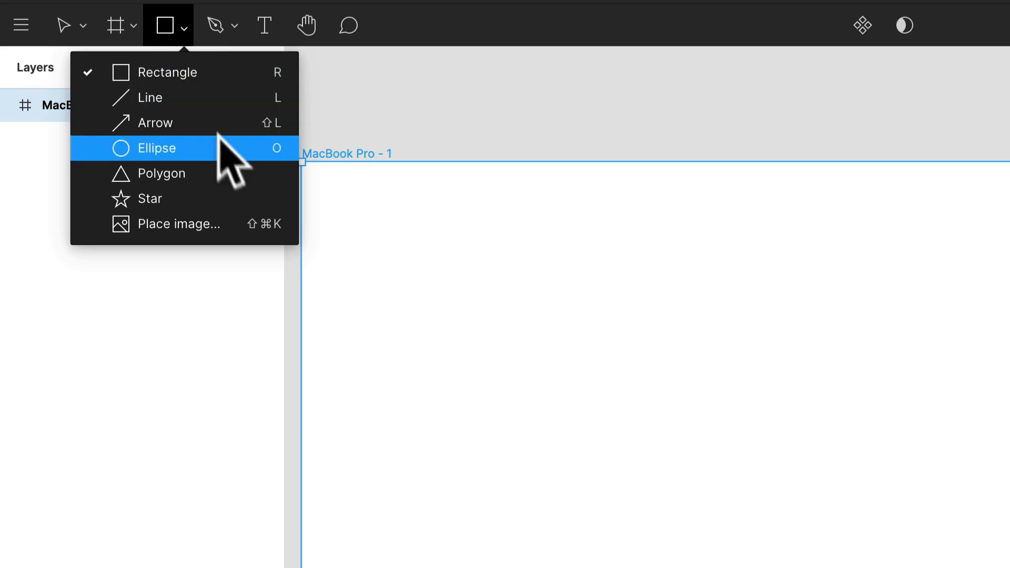
mouse_move(163, 174)
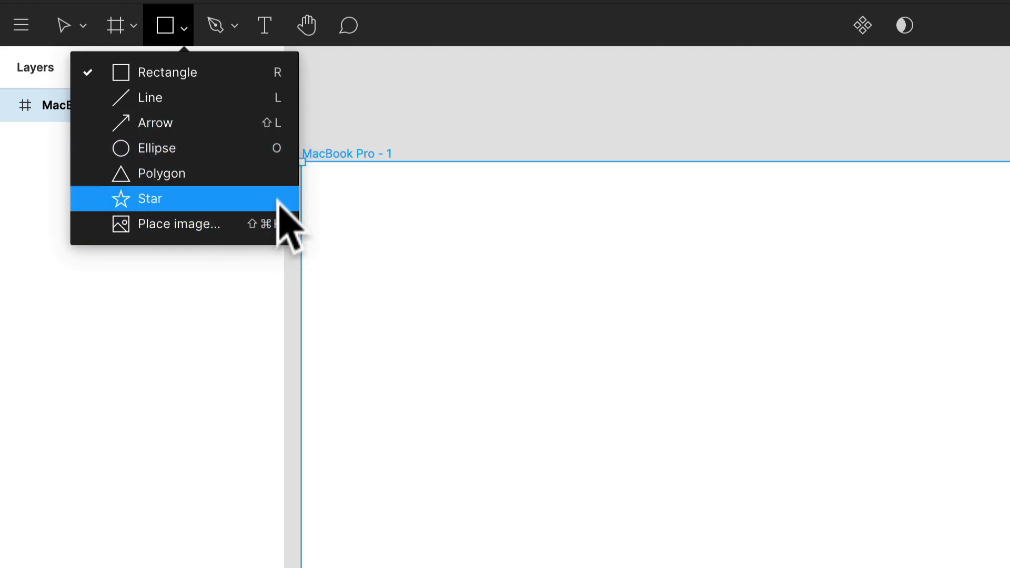
mouse_move(248, 71)
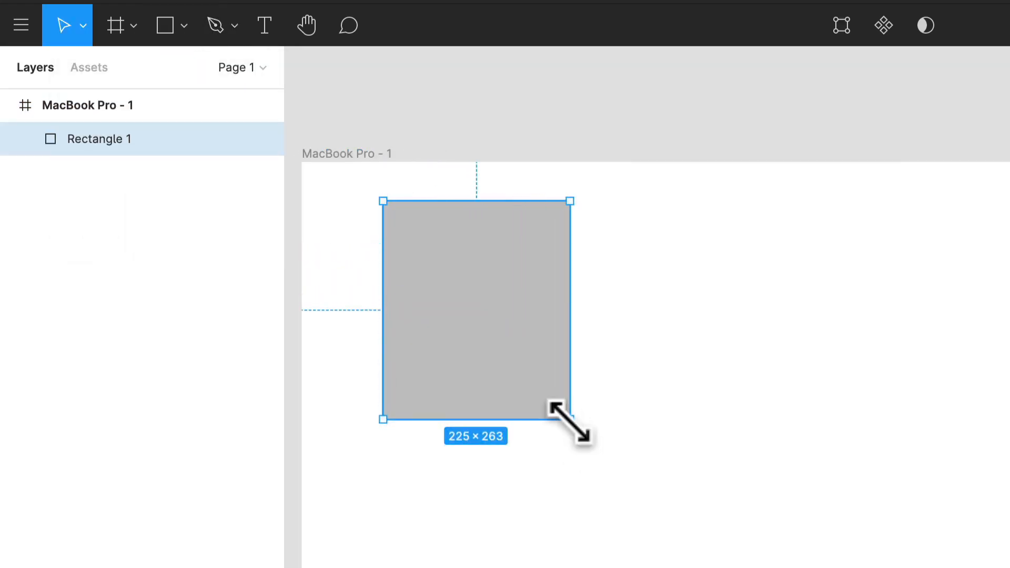
left_click(183, 25)
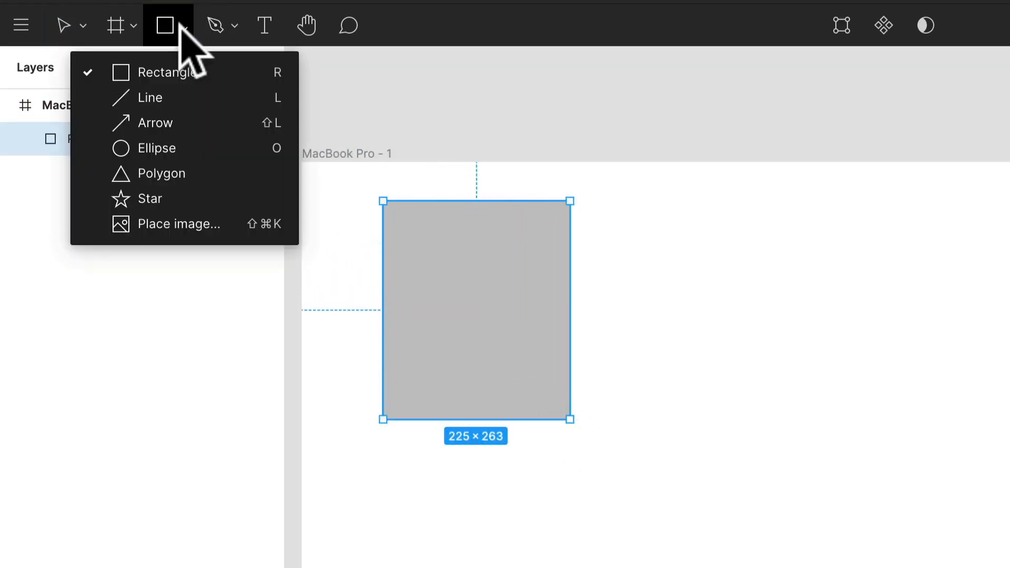
mouse_move(155, 148)
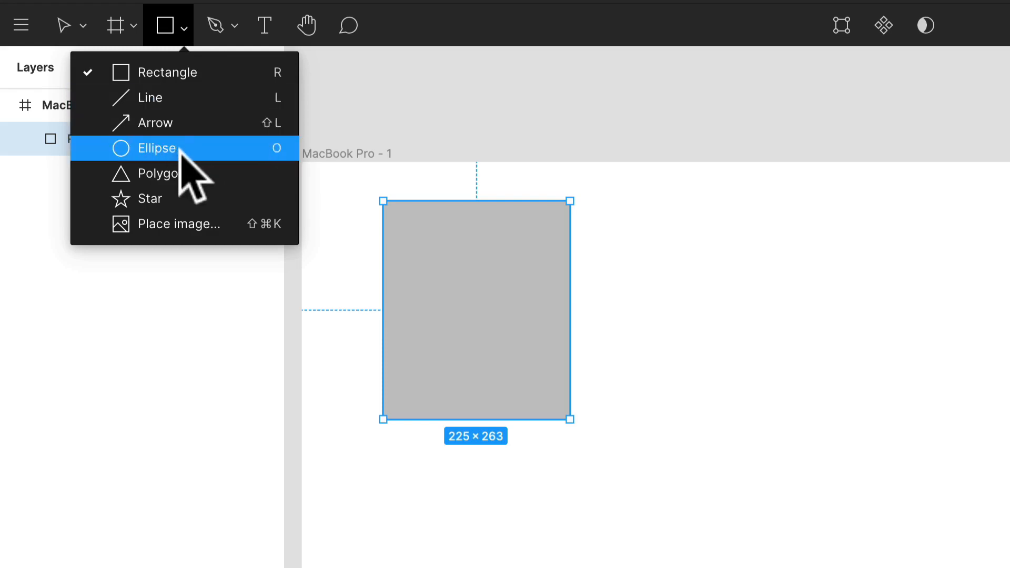
left_click(155, 149)
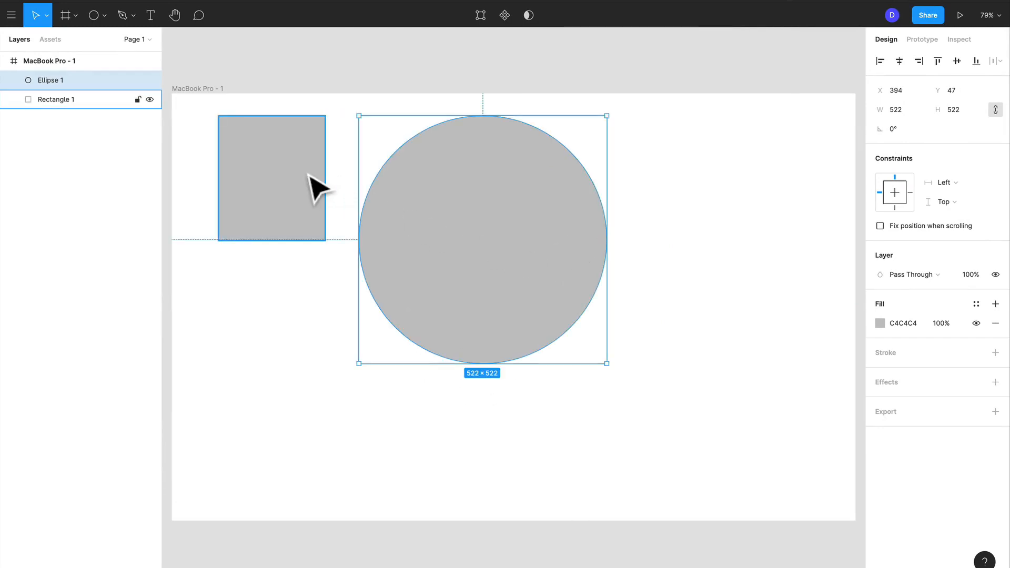
left_click(322, 335)
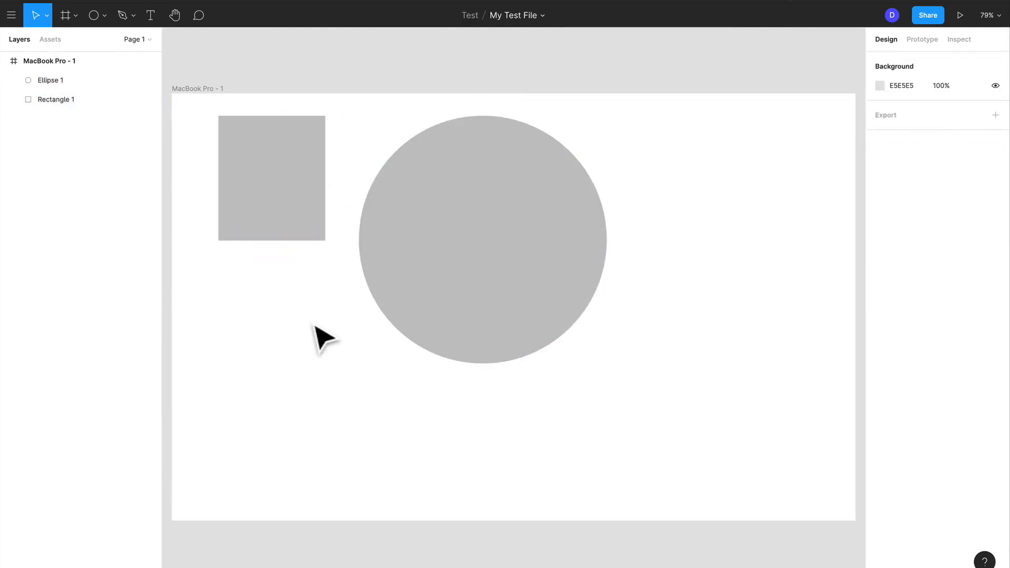
left_click(92, 15)
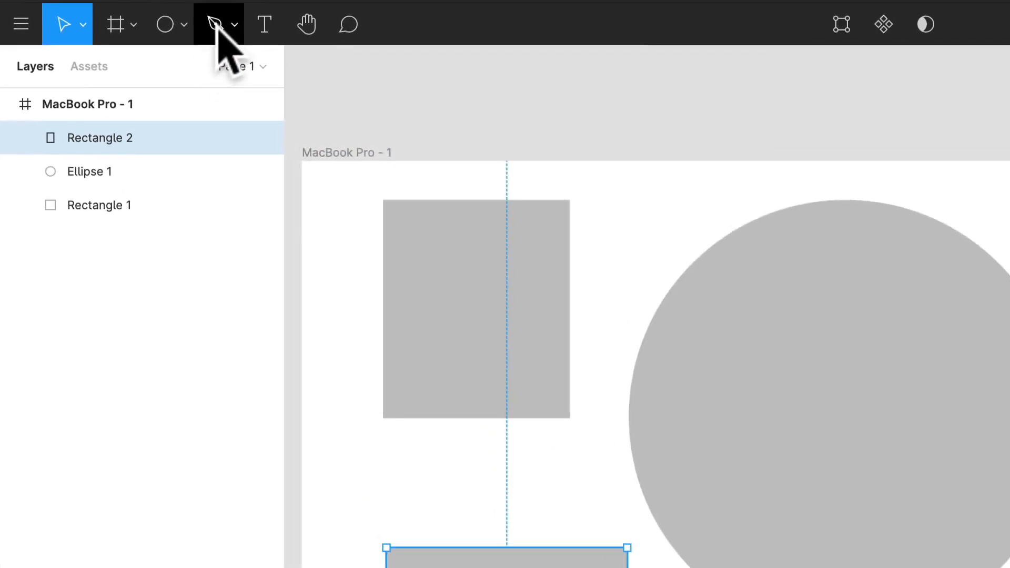
Pen-draw a closed boot-like path beside the circle and add a grey fill.
left_click(234, 24)
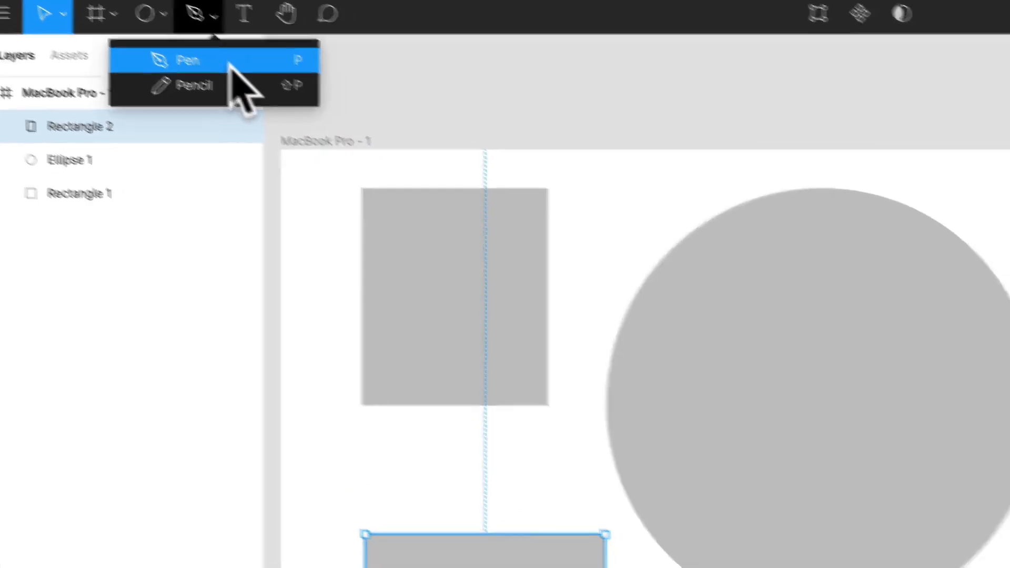
left_click(187, 60)
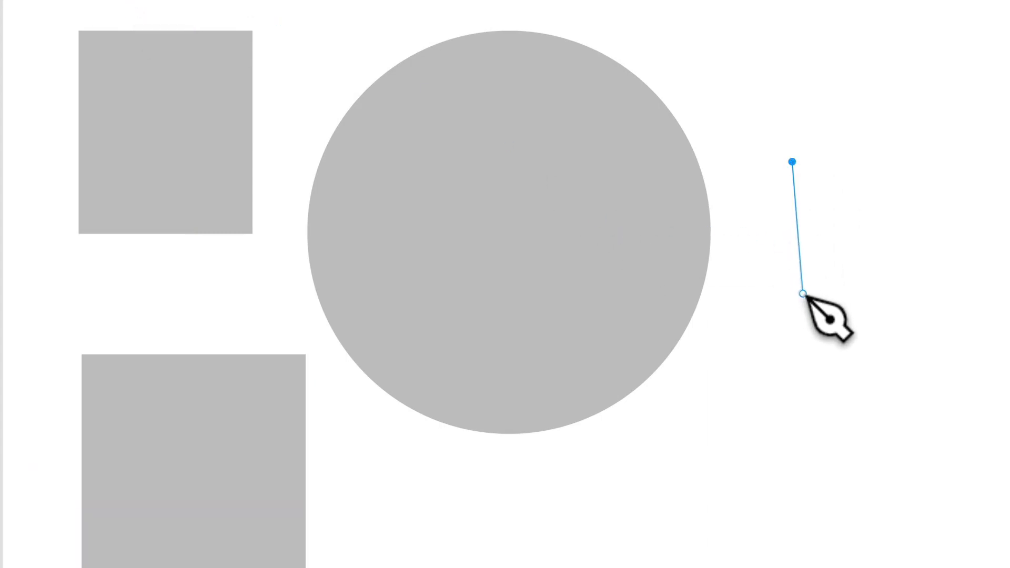
left_click(793, 394)
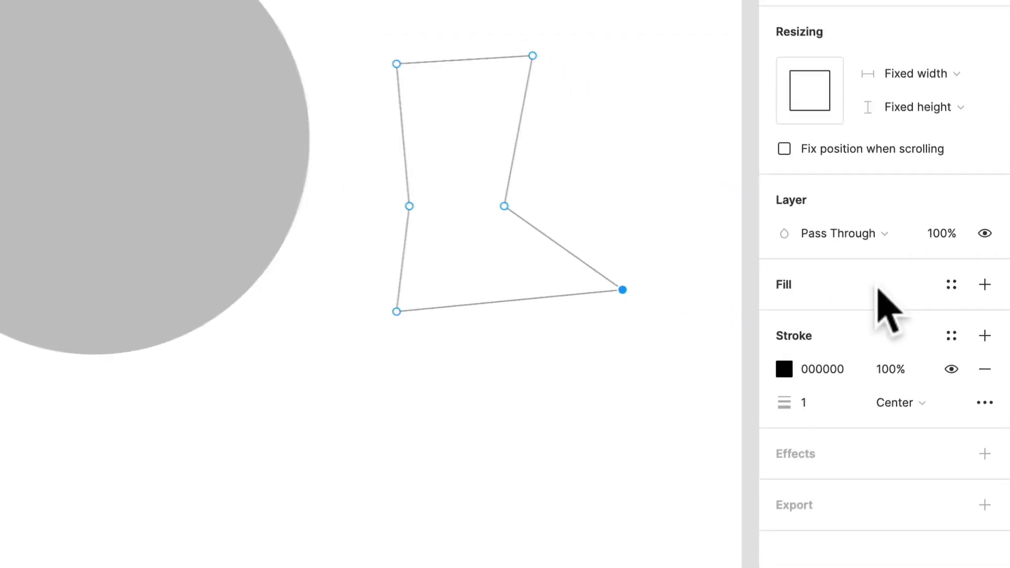
left_click(984, 285)
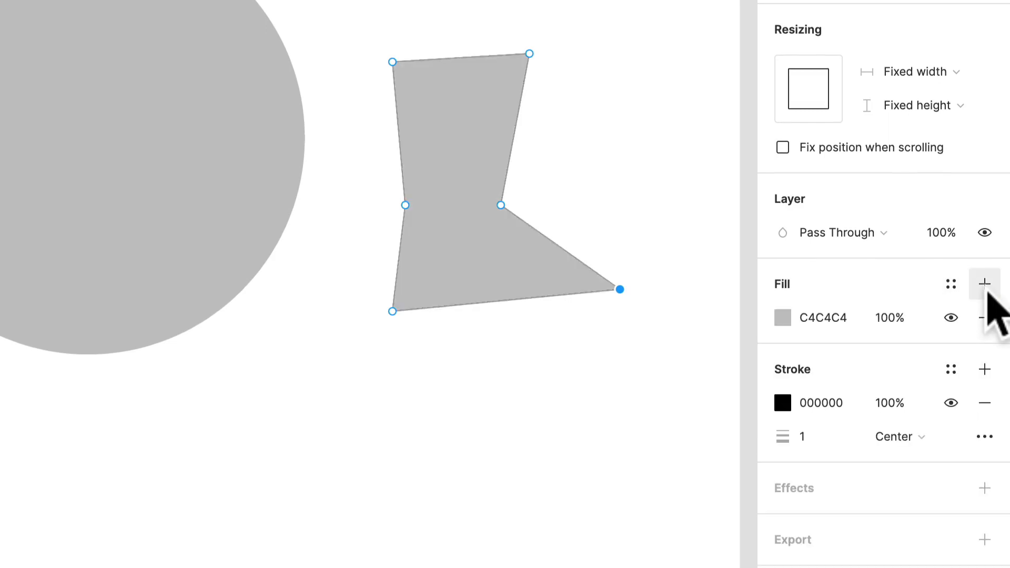
mouse_move(600, 361)
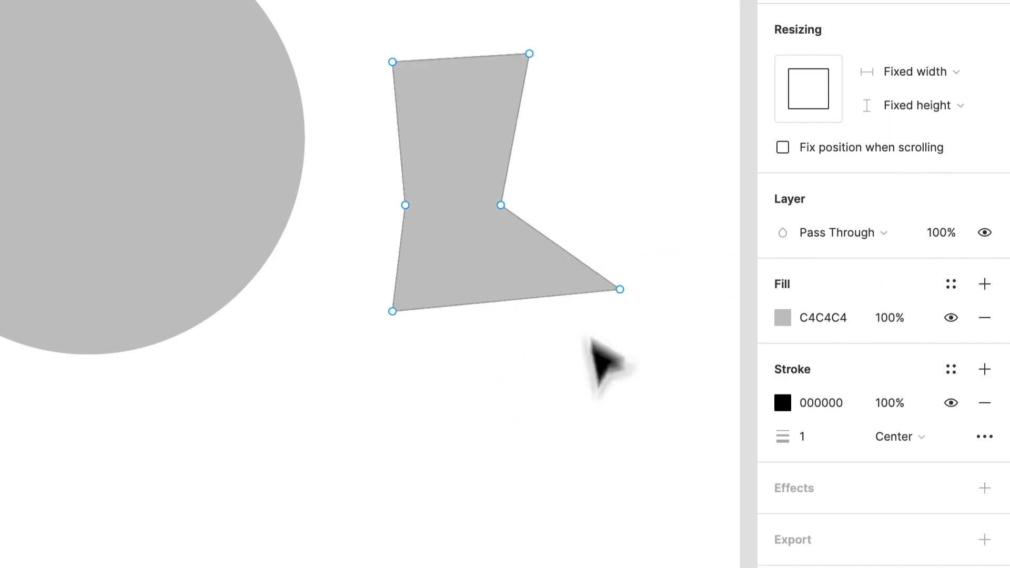
mouse_move(522, 451)
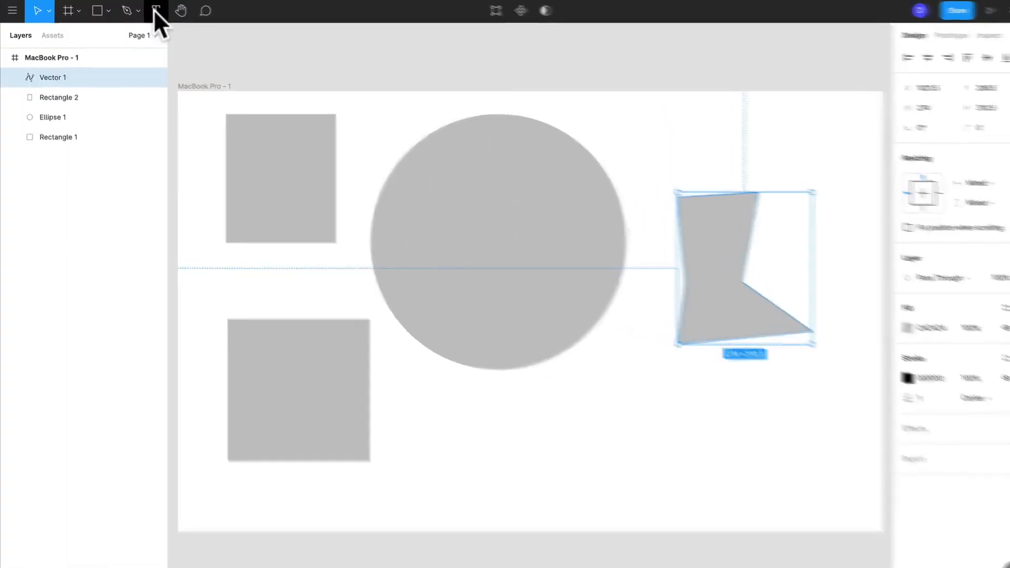
left_click(155, 11)
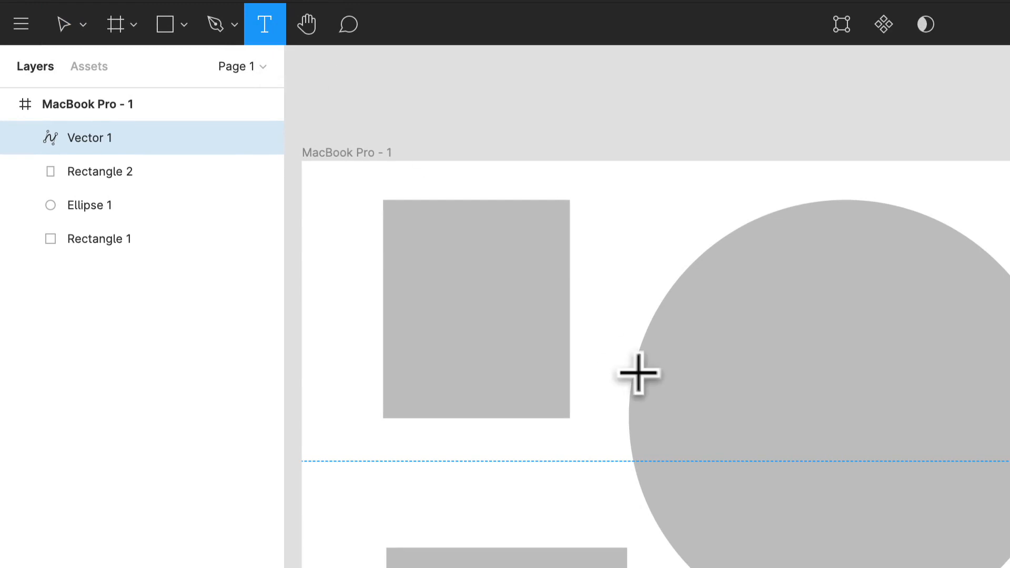
mouse_move(265, 24)
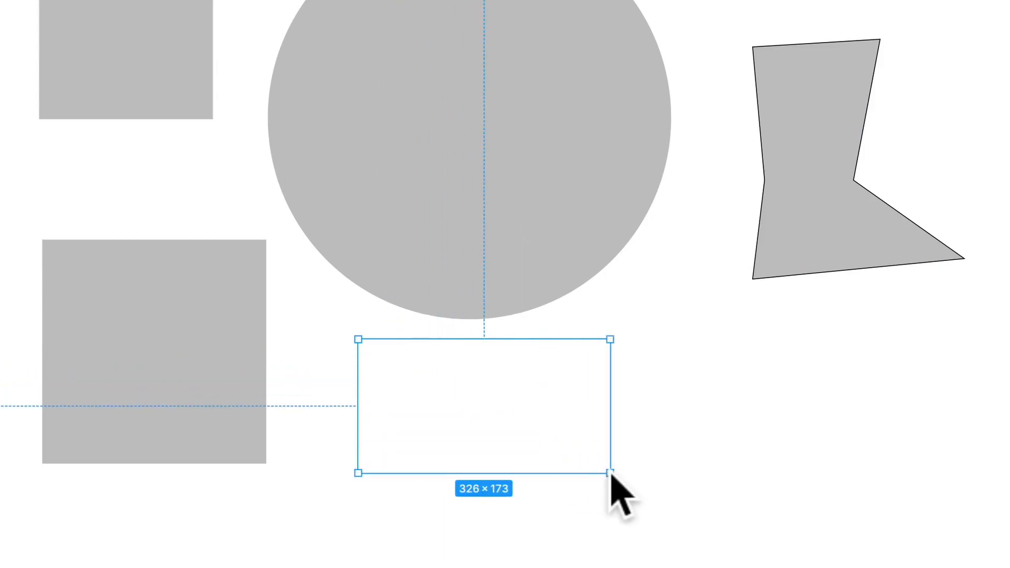
key("cmd+z")
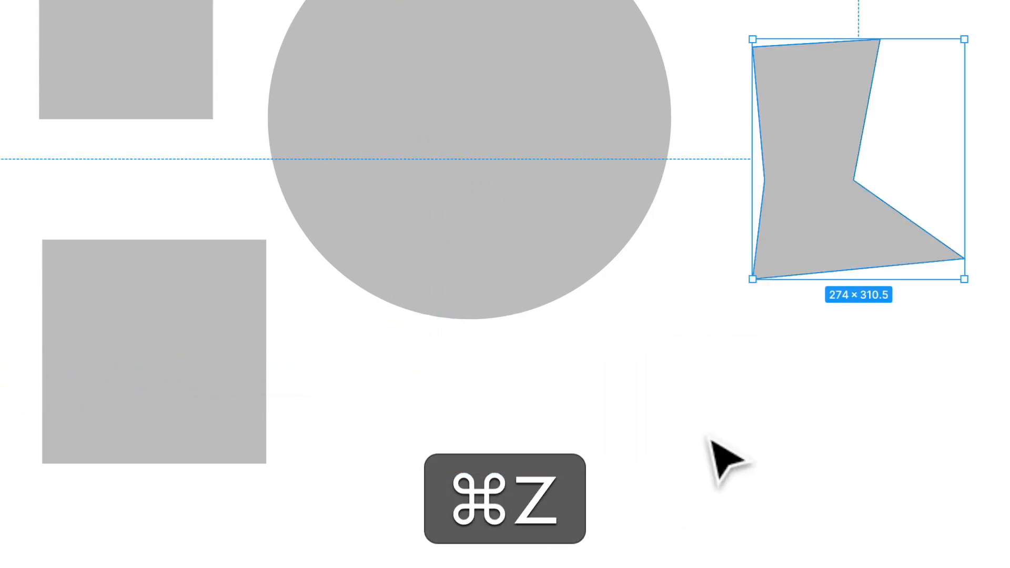
key("cmd+z")
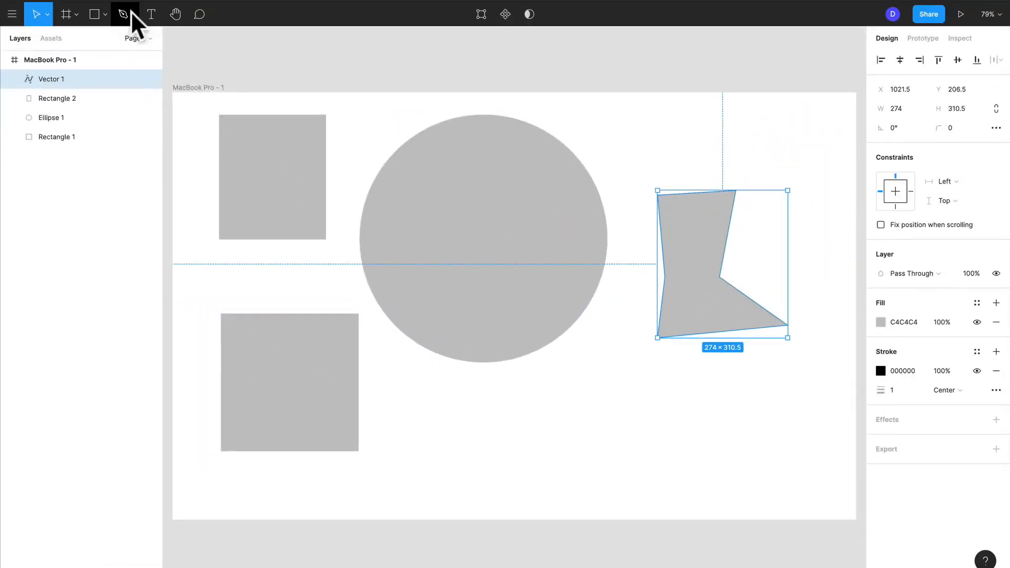
left_click(106, 14)
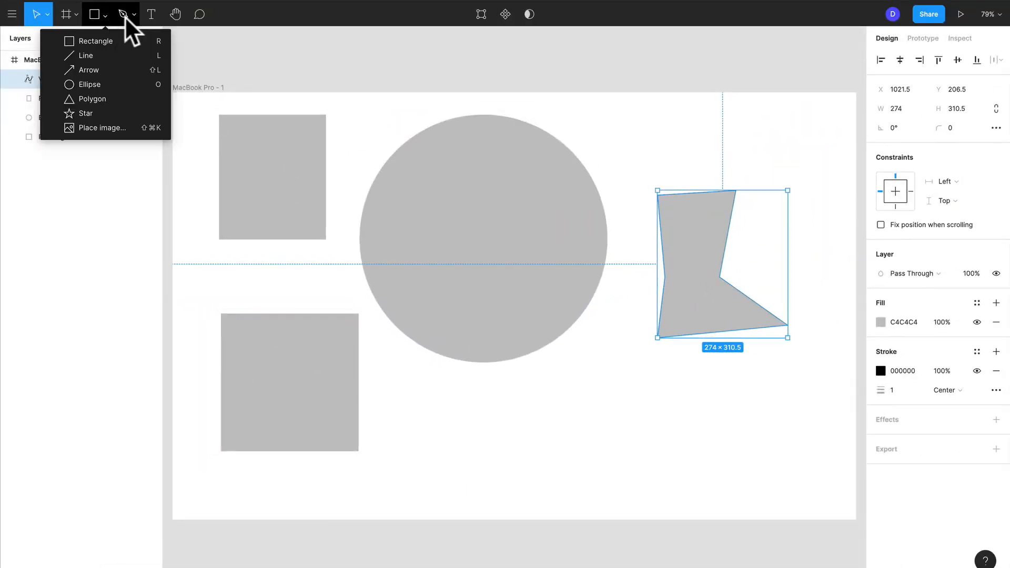
left_click(151, 14)
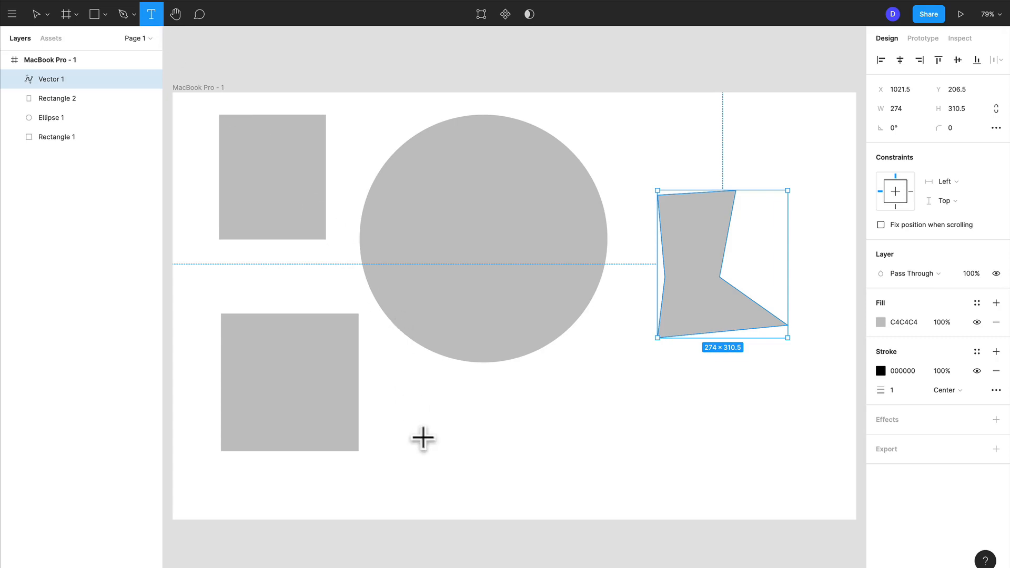
type("dsdjshdjshdjshdsjdsdjshdj")
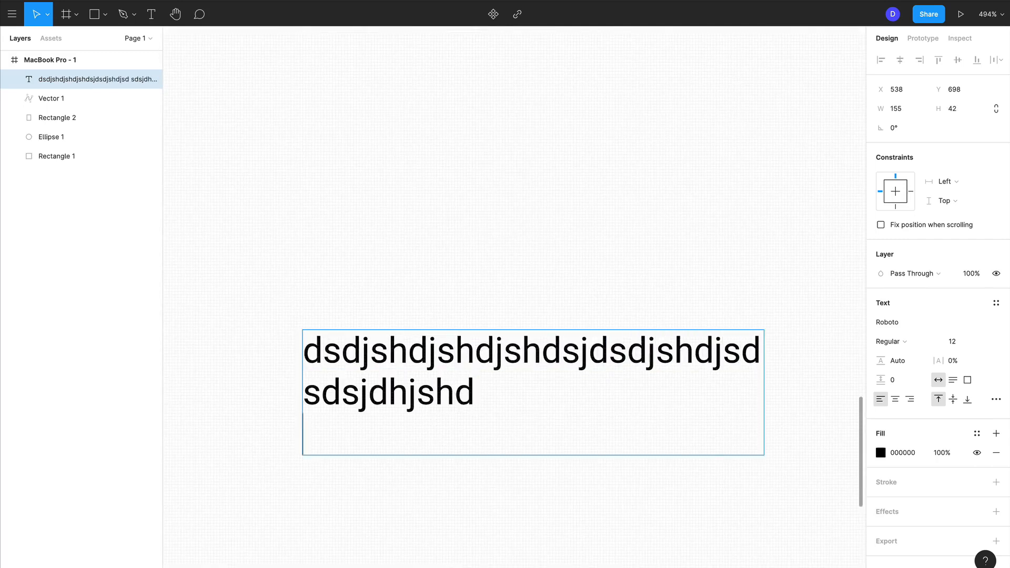
type("sdjshdjhsdj")
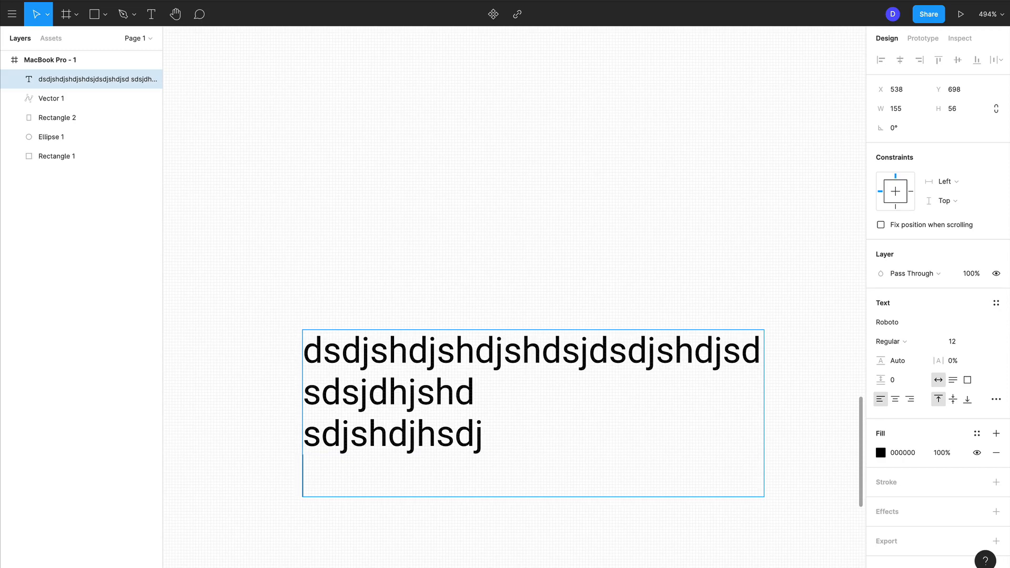
key("cmd+a")
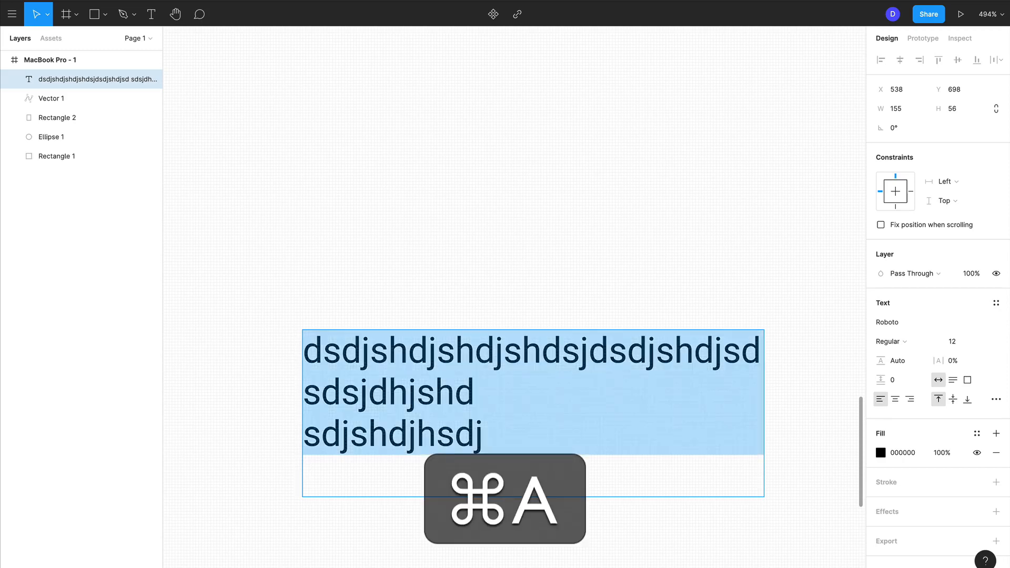
key("Delete")
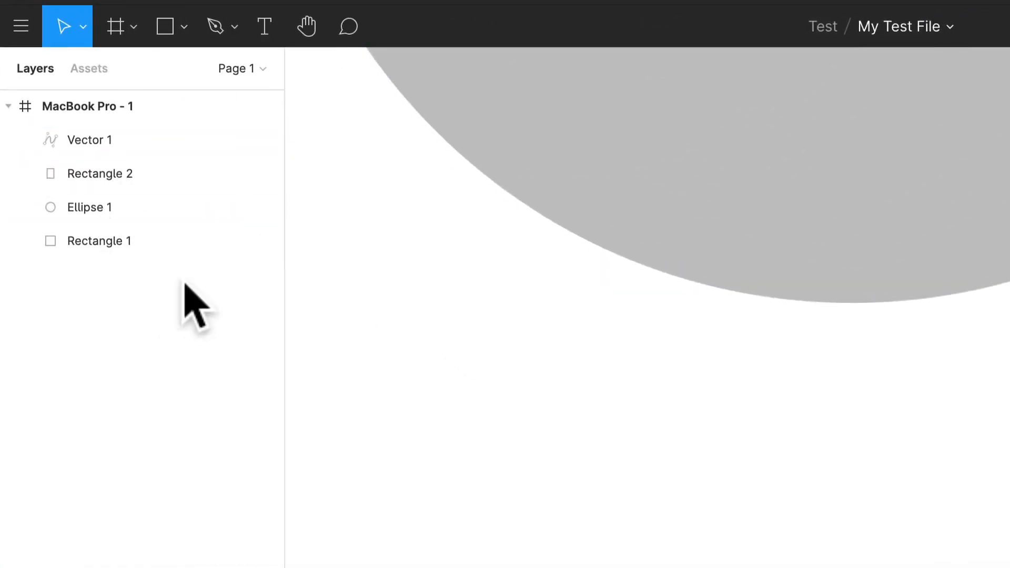
Switch to the Hand tool, then to Comment mode with the Comments panel.
left_click(306, 26)
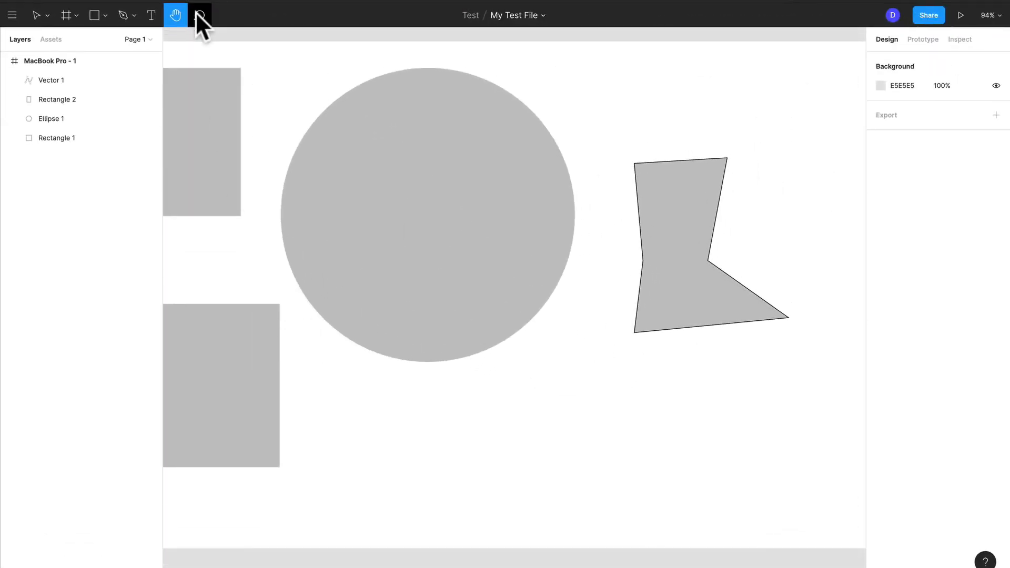
left_click(199, 15)
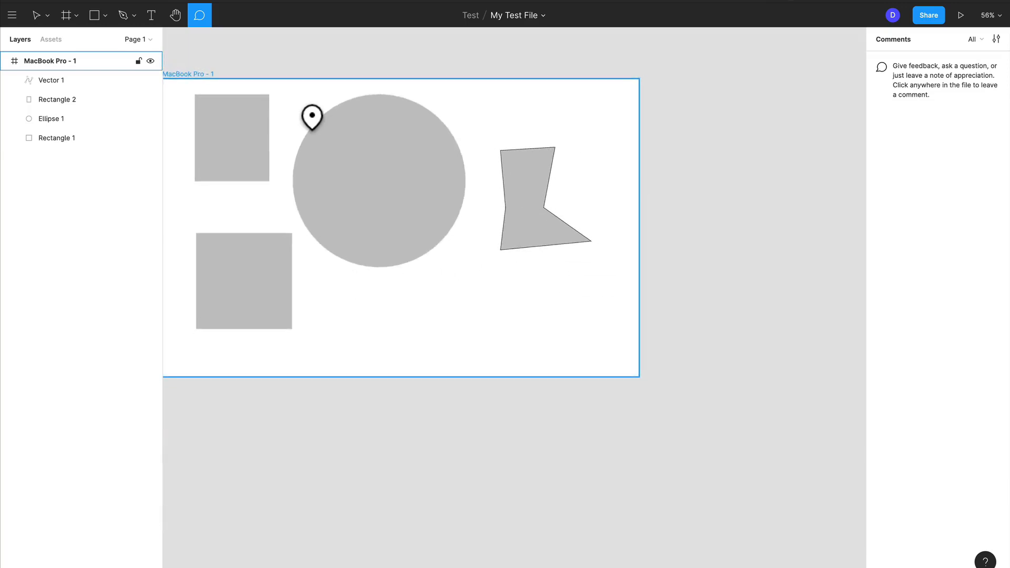
mouse_move(347, 115)
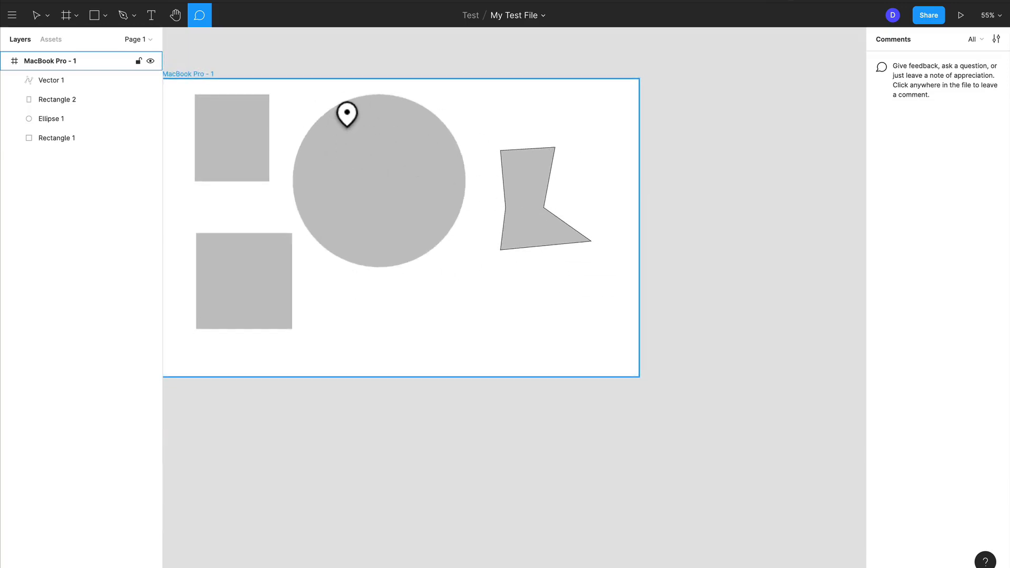
mouse_move(295, 131)
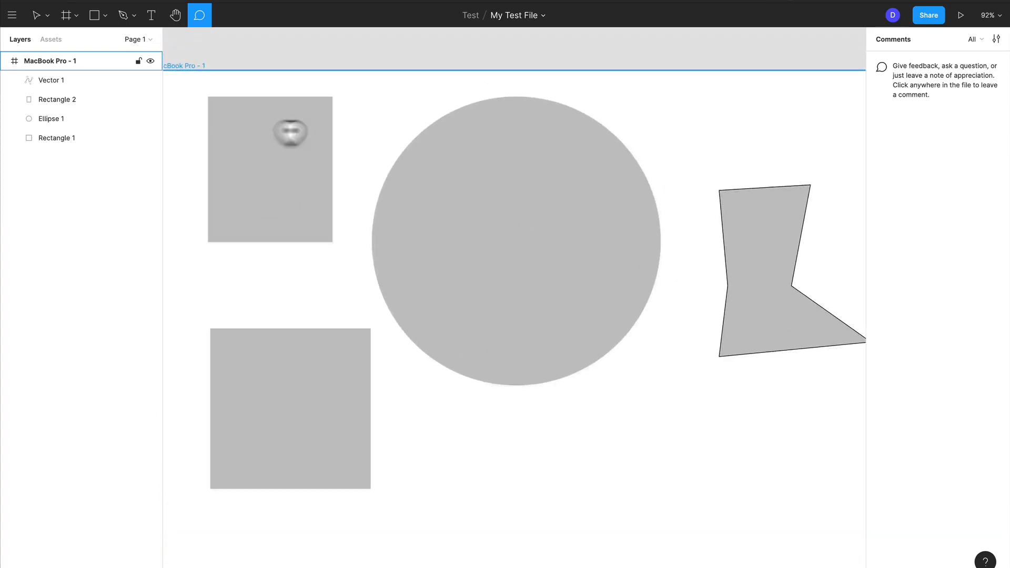
mouse_move(889, 64)
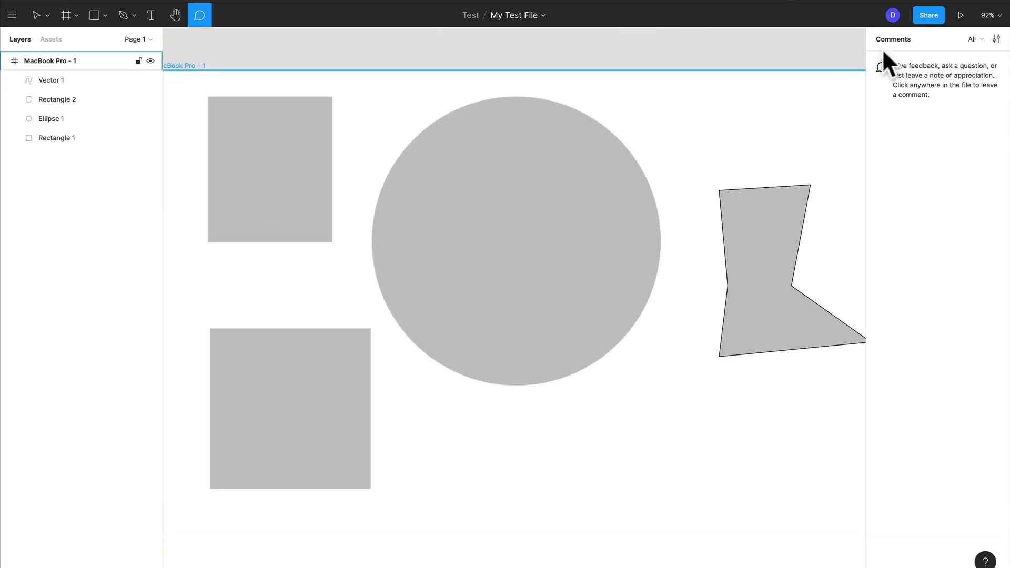
Post a 'hey' comment on the circle's upper-left edge and view its thread.
left_click(409, 135)
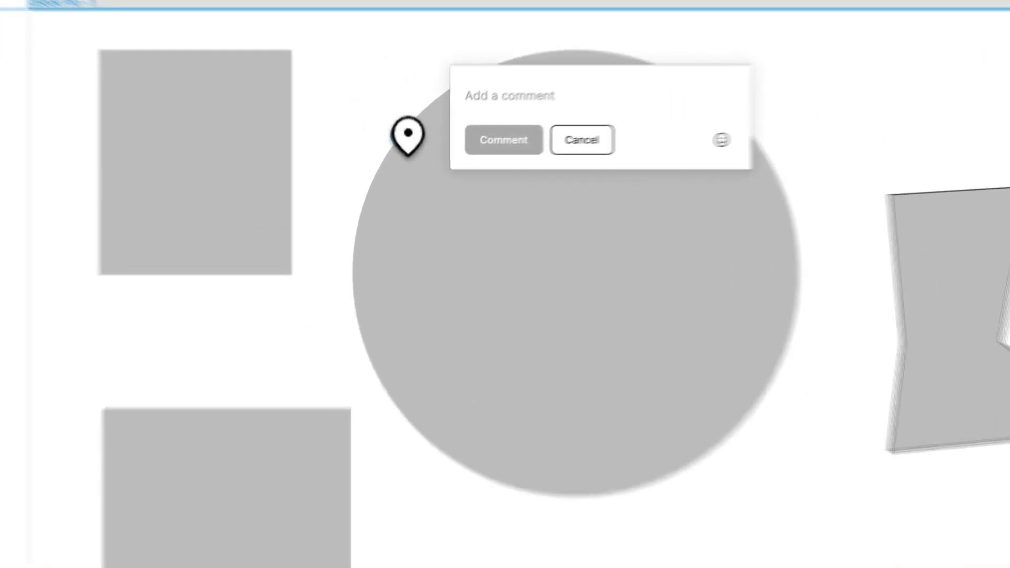
type("hey")
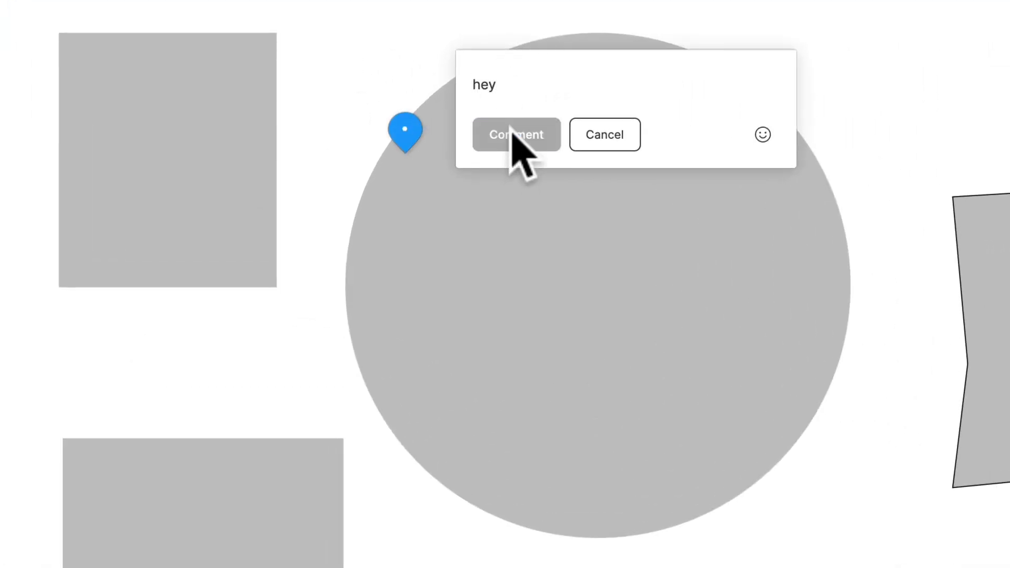
left_click(516, 135)
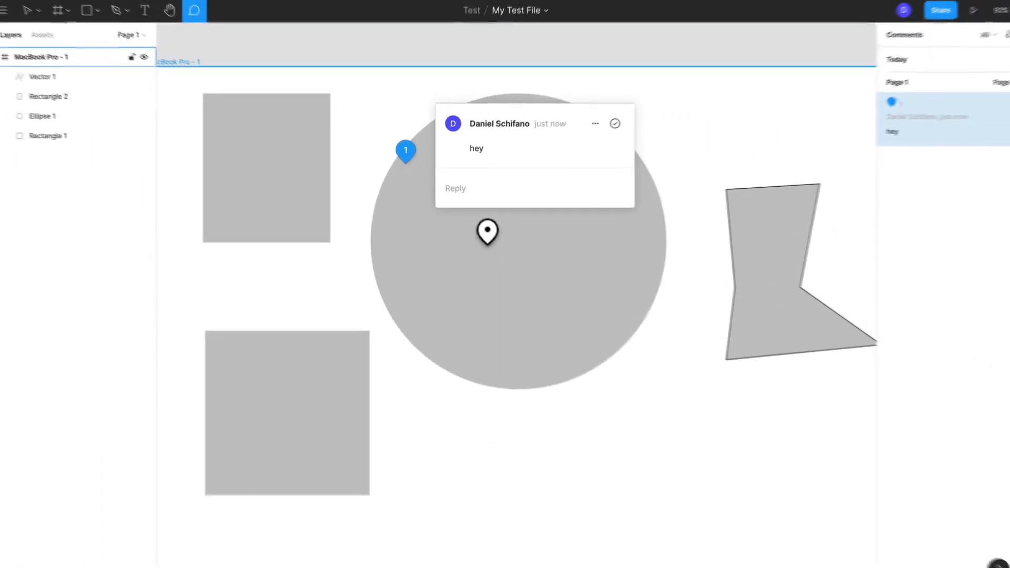
mouse_move(406, 149)
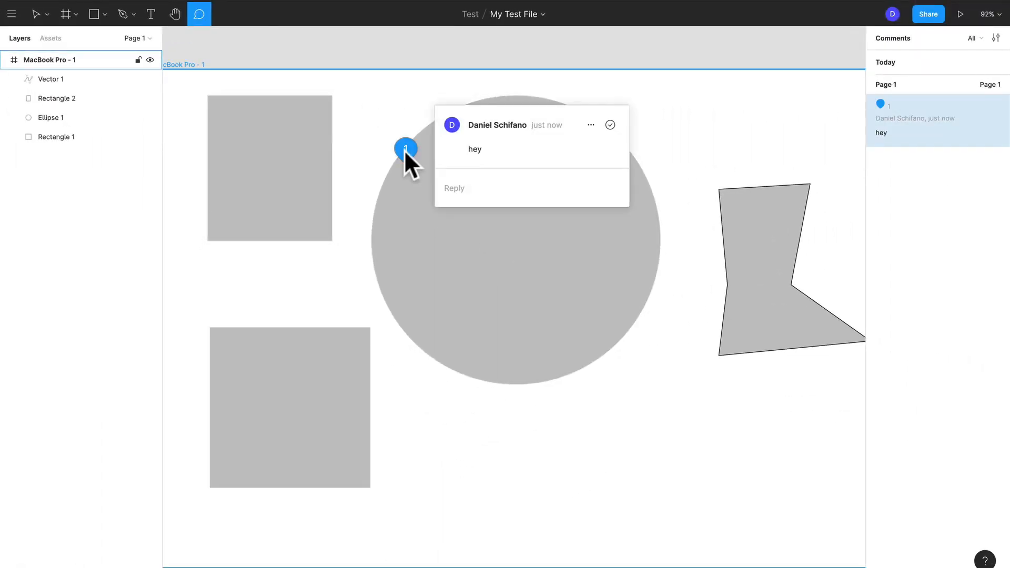
left_click(591, 124)
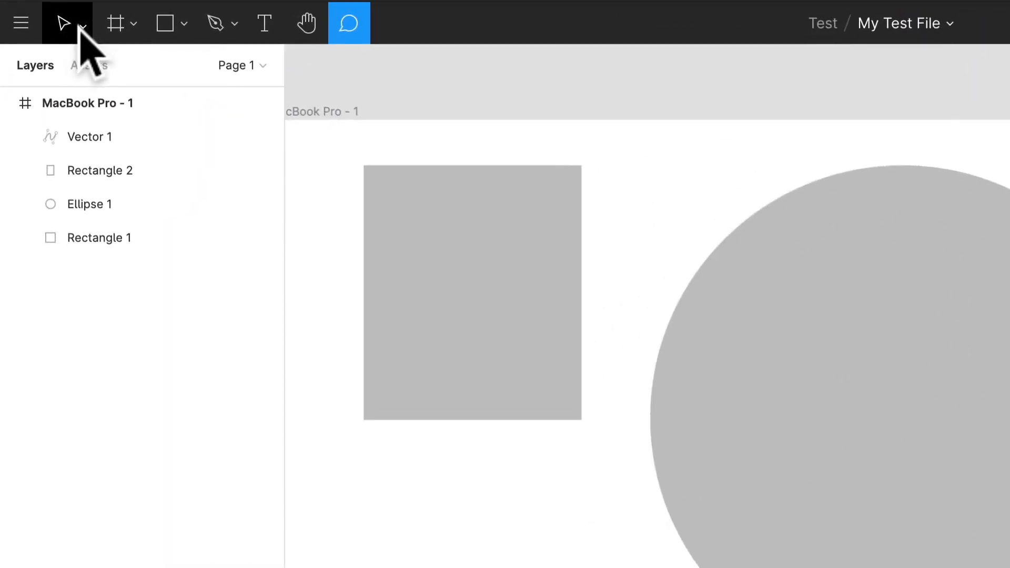
Return to the Move tool and the Design panel.
left_click(82, 23)
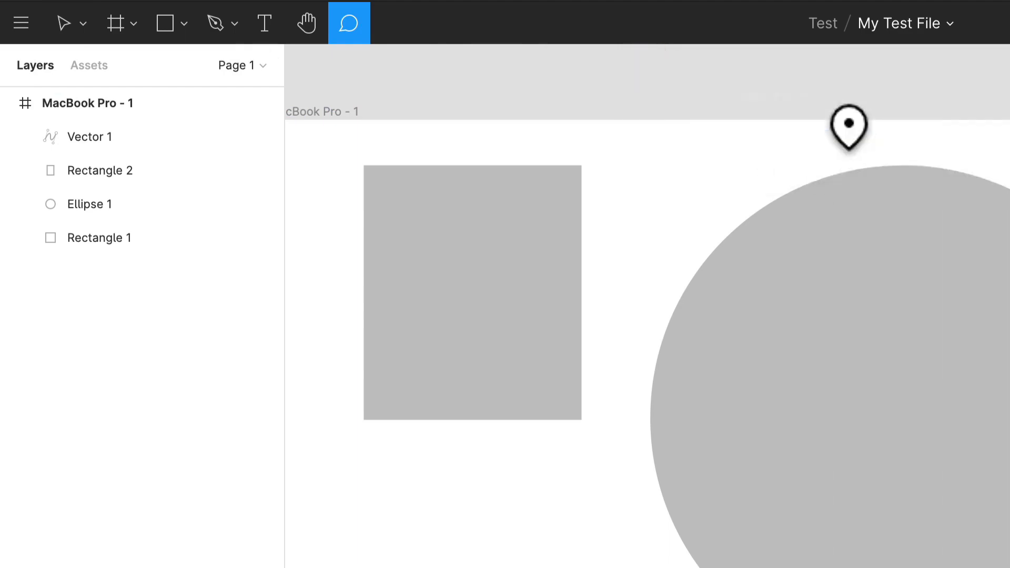
left_click(63, 24)
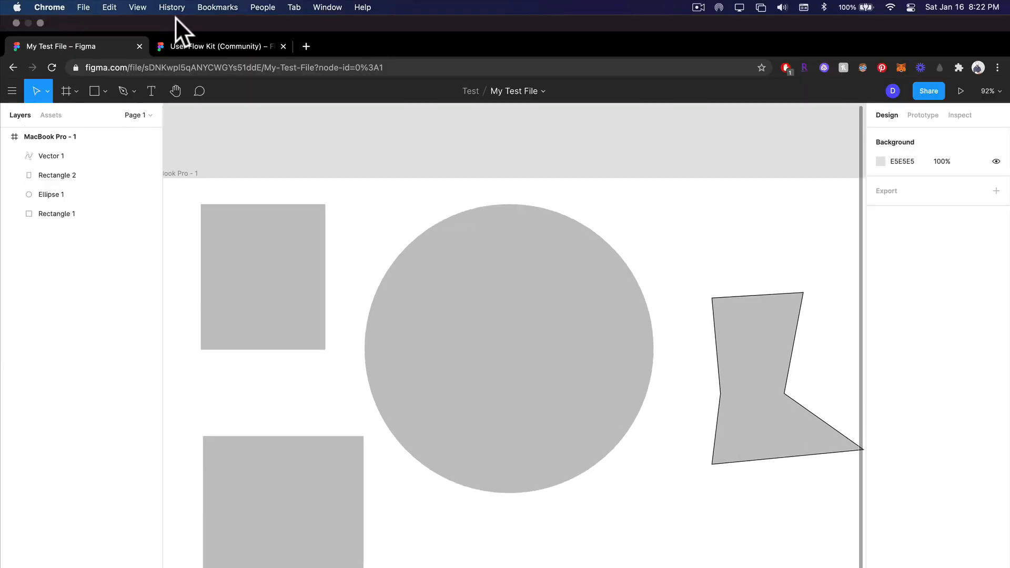
mouse_move(199, 91)
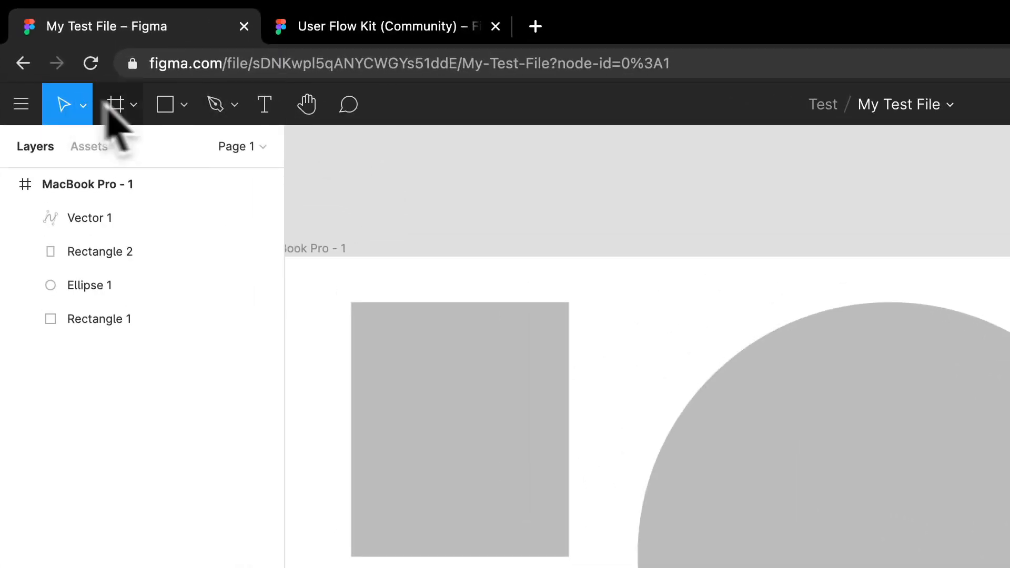
mouse_move(218, 104)
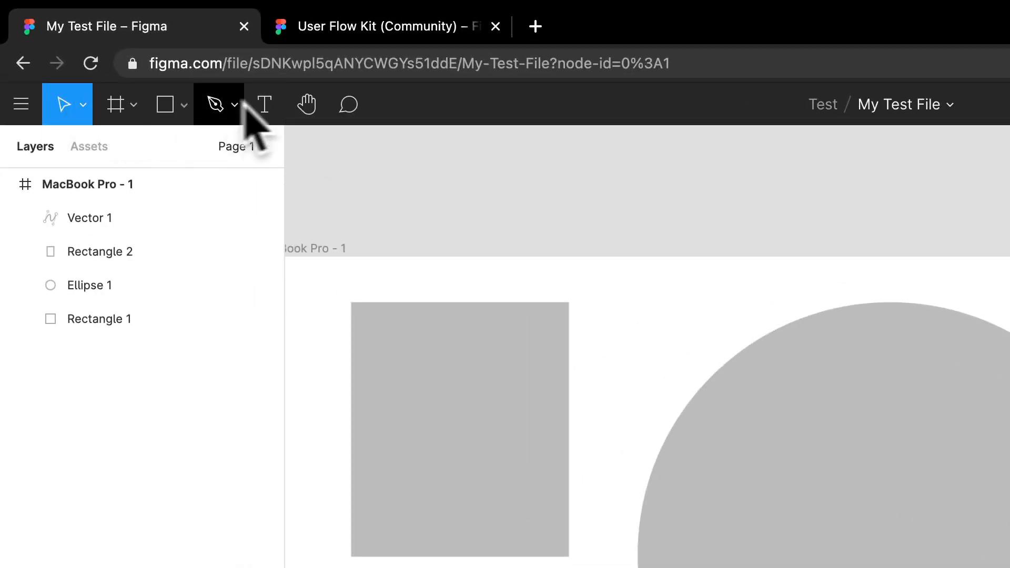
mouse_move(265, 104)
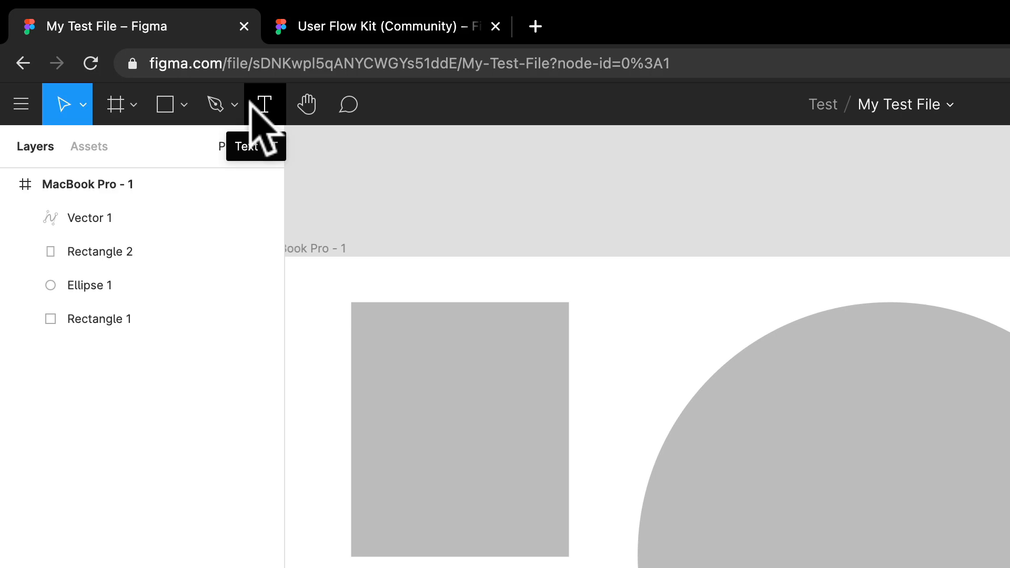